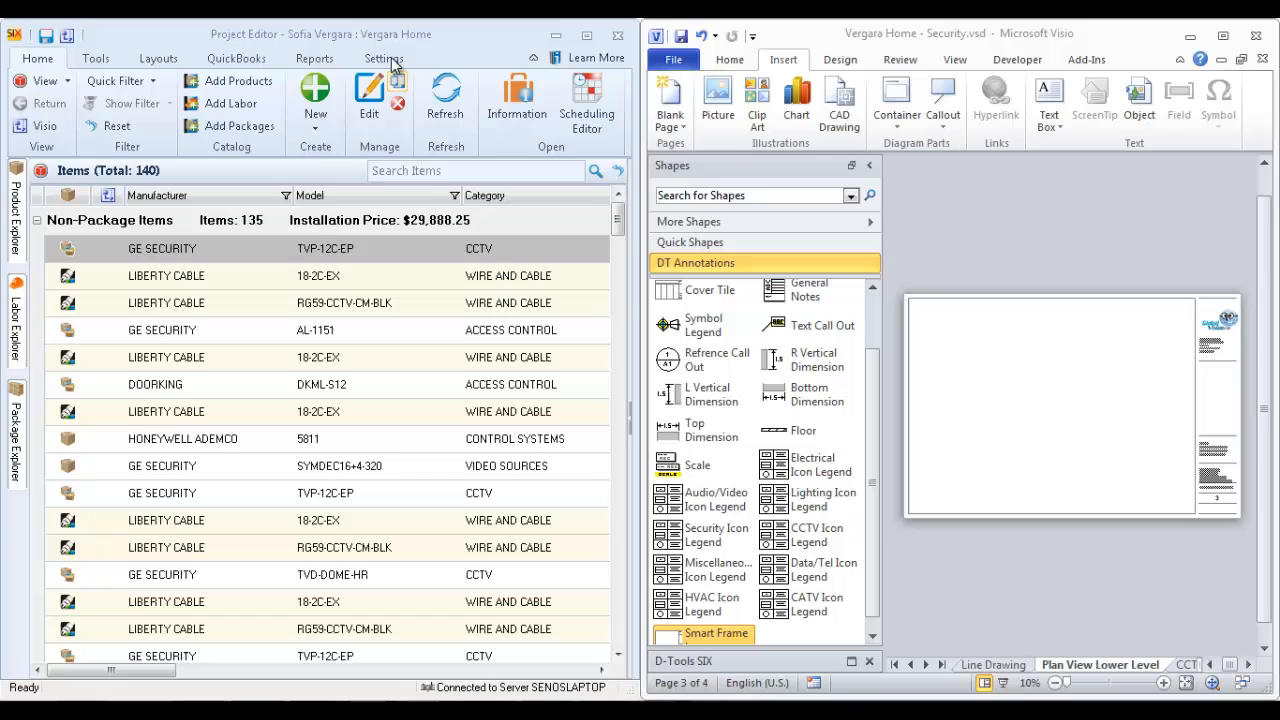
{"action": "mouse_move", "coordinate": [920, 40]}
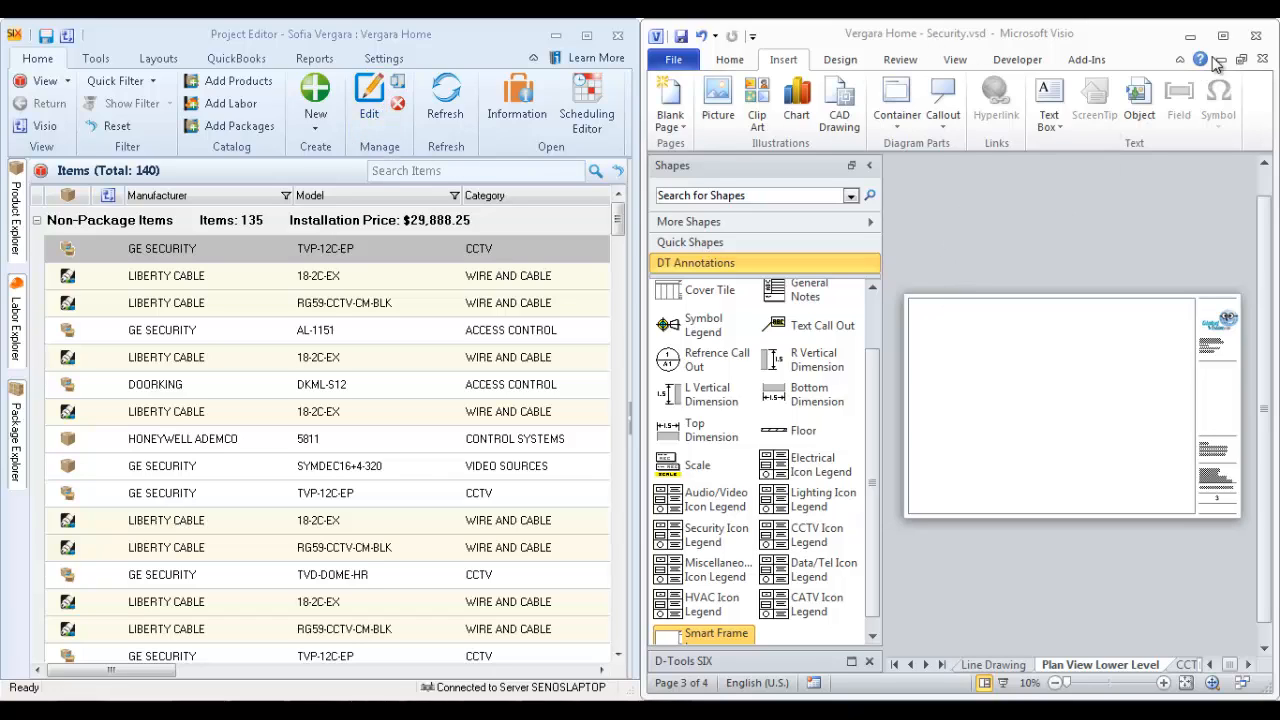
Step: Maximize Visio and insert a new background page, typing the name 'Floor Pl…'
{"action": "left_click", "coordinate": [1221, 36]}
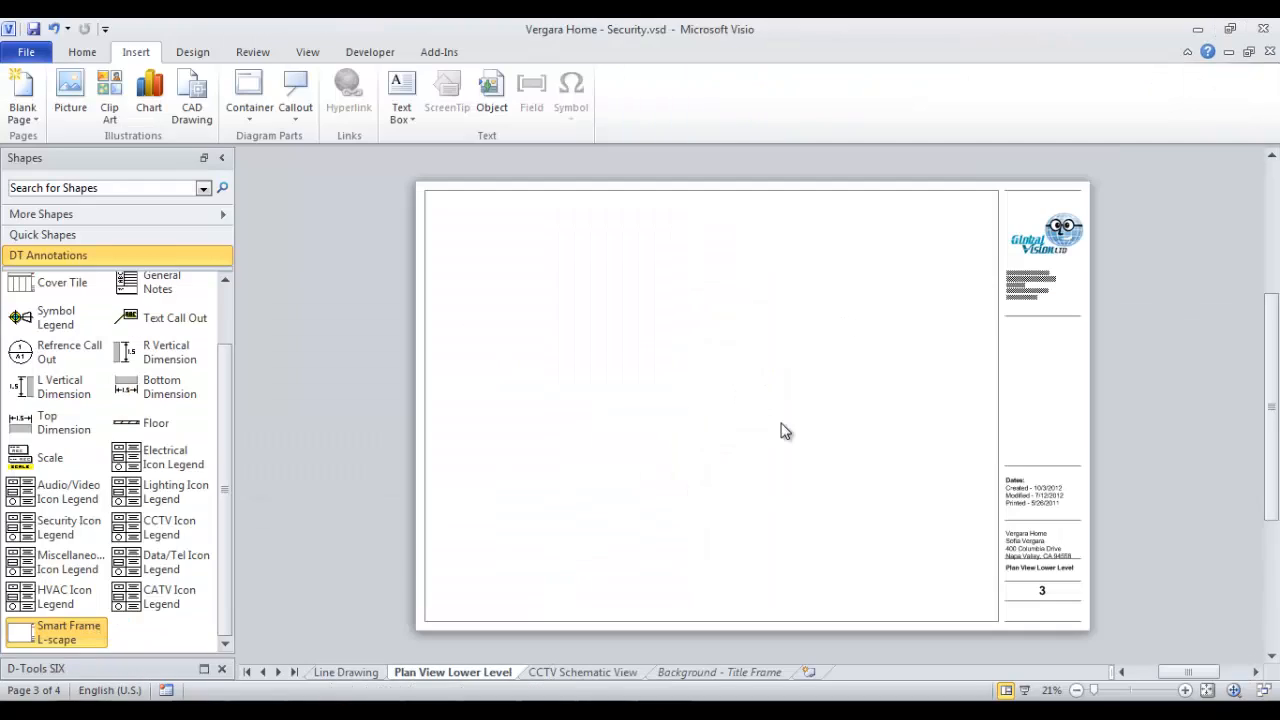
{"action": "mouse_move", "coordinate": [609, 557]}
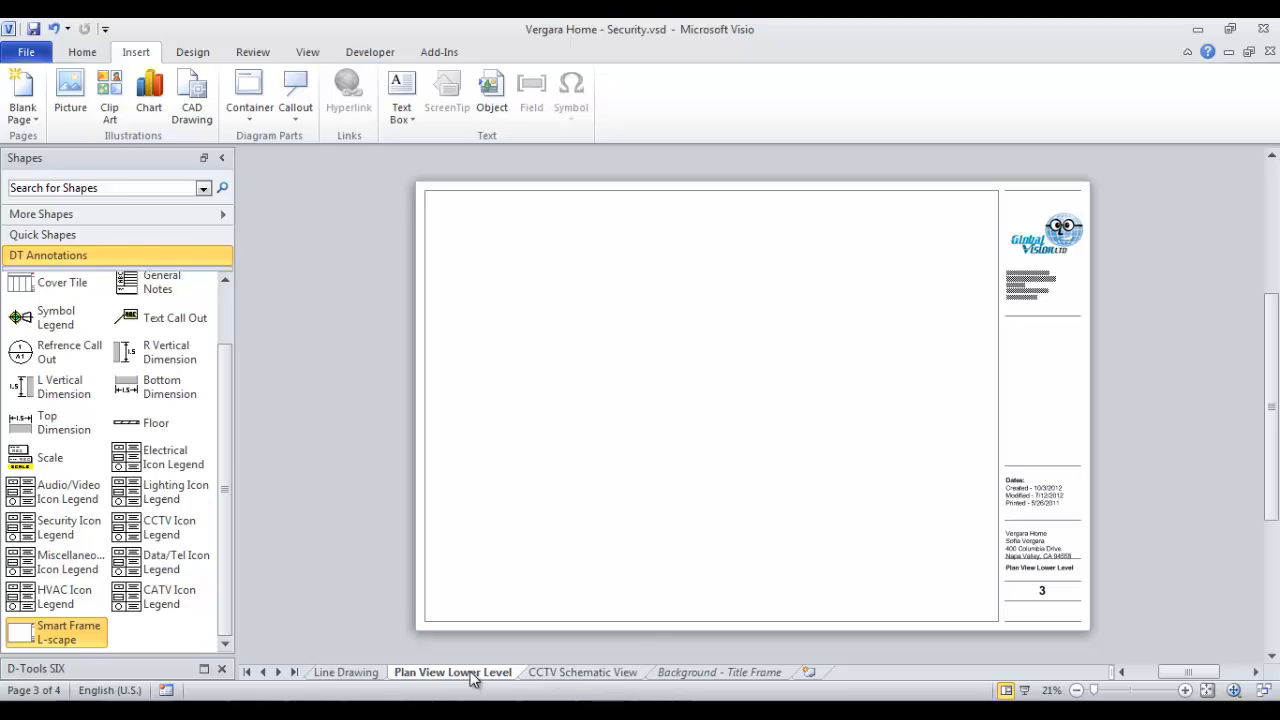
{"action": "right_click", "coordinate": [452, 671]}
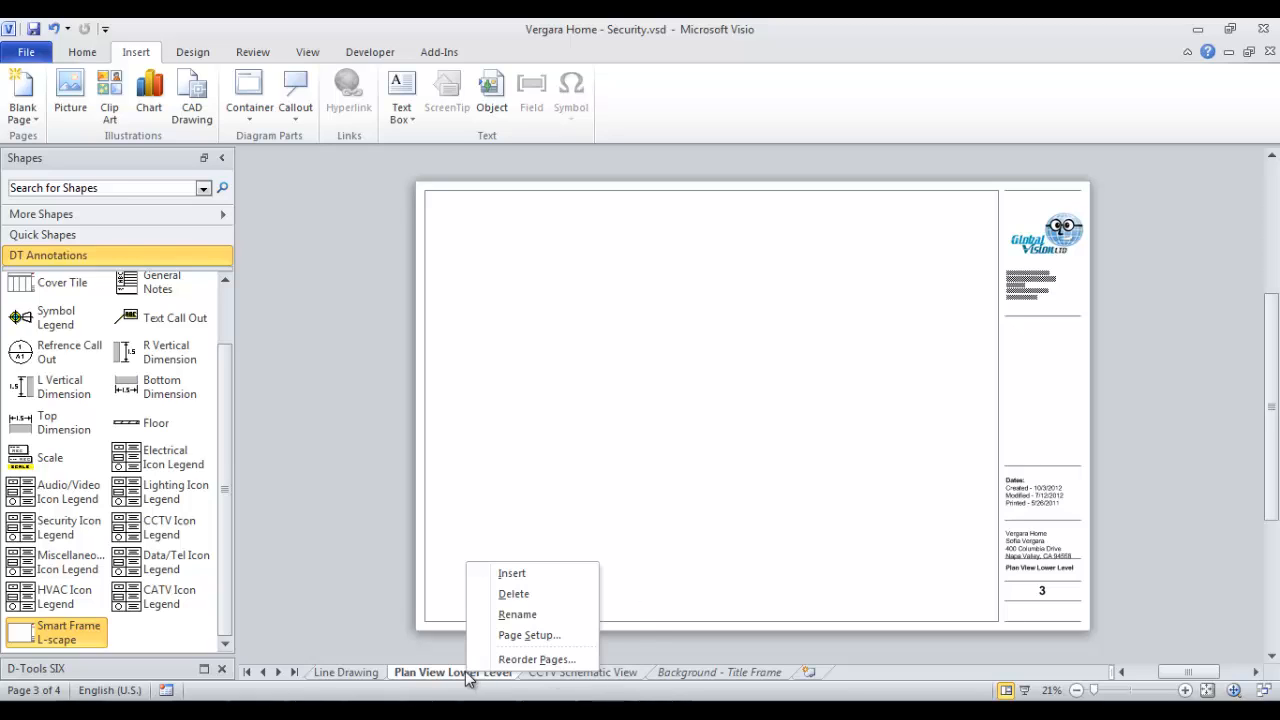
{"action": "mouse_move", "coordinate": [511, 573]}
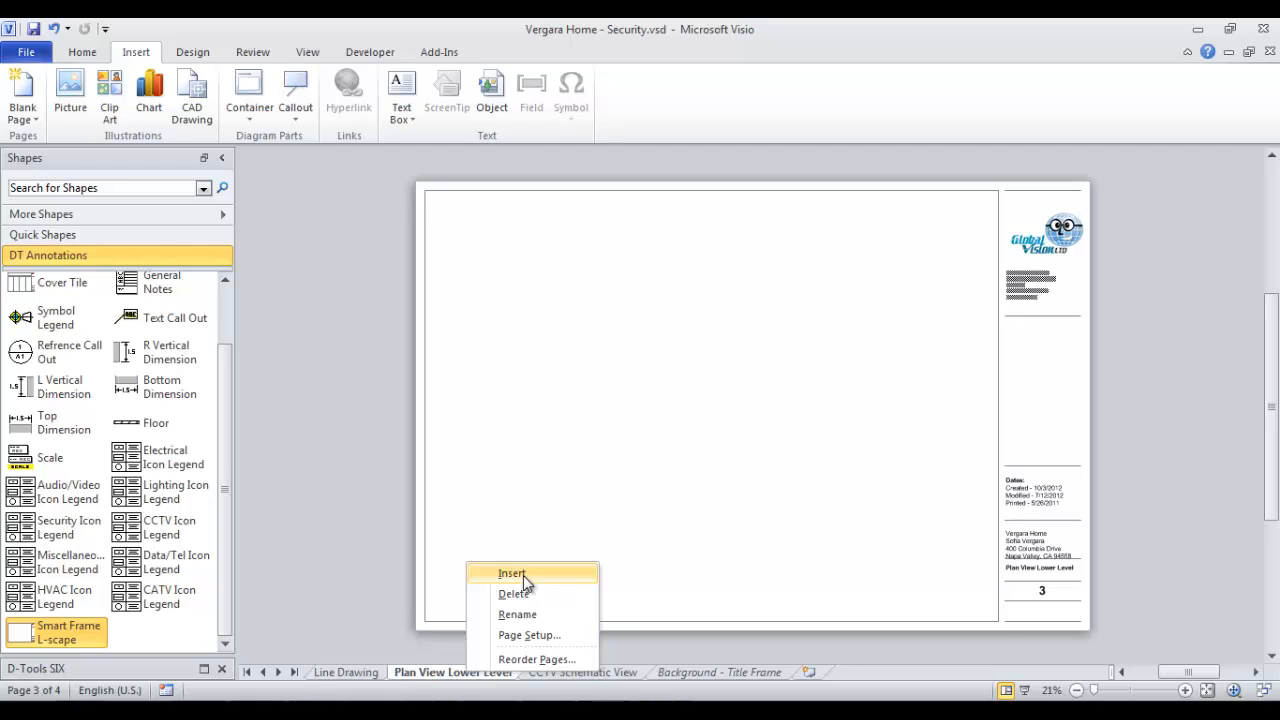
{"action": "left_click", "coordinate": [529, 635]}
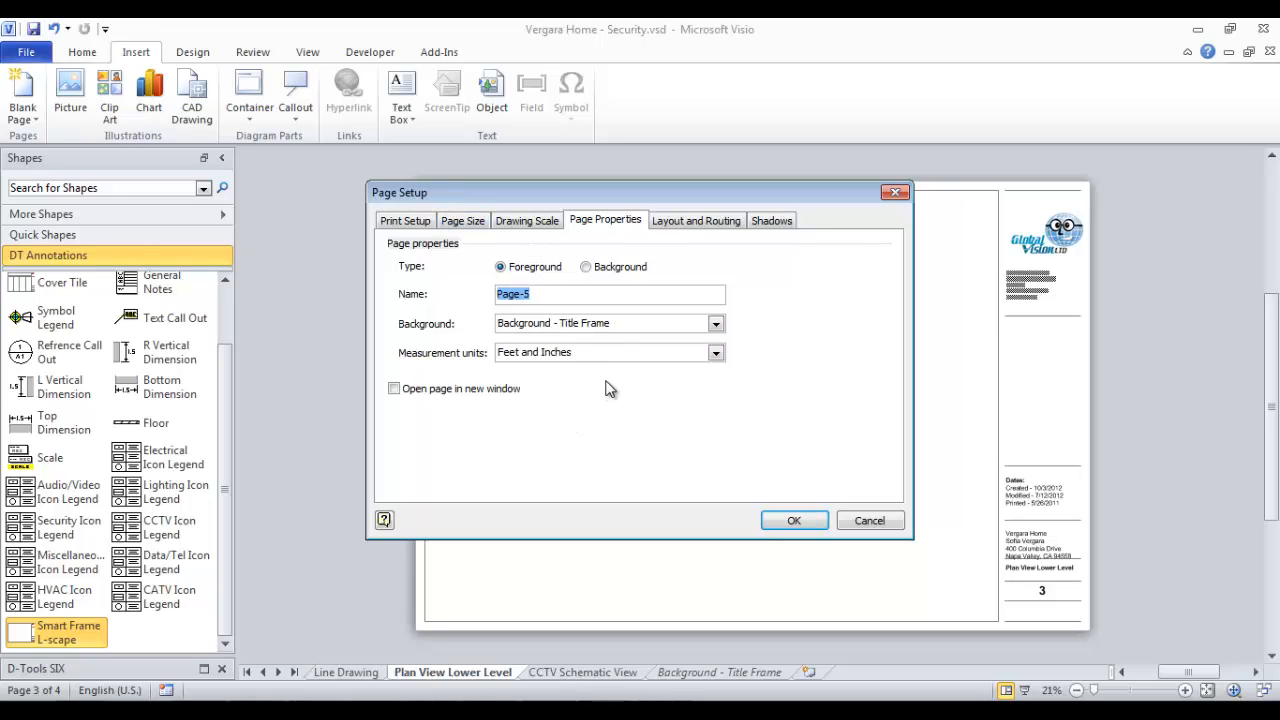
{"action": "left_click", "coordinate": [586, 266]}
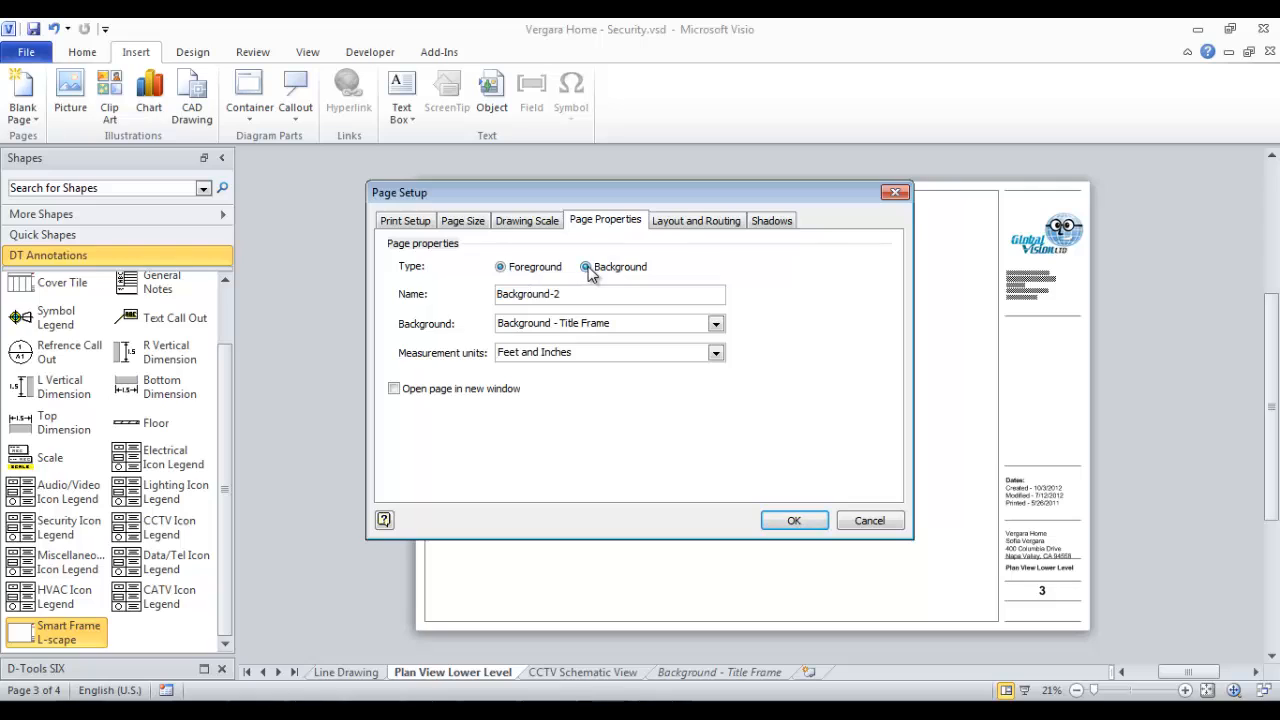
{"action": "left_click", "coordinate": [586, 267]}
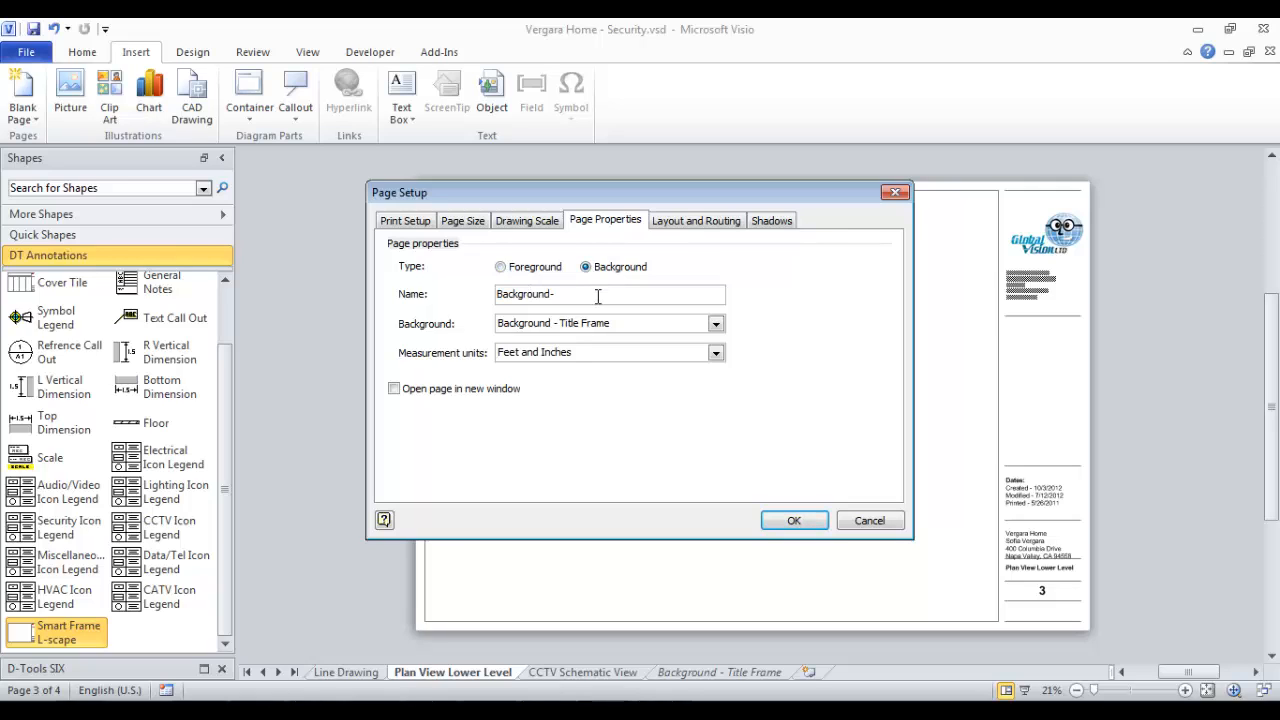
{"action": "type", "text": "Floor Pl"}
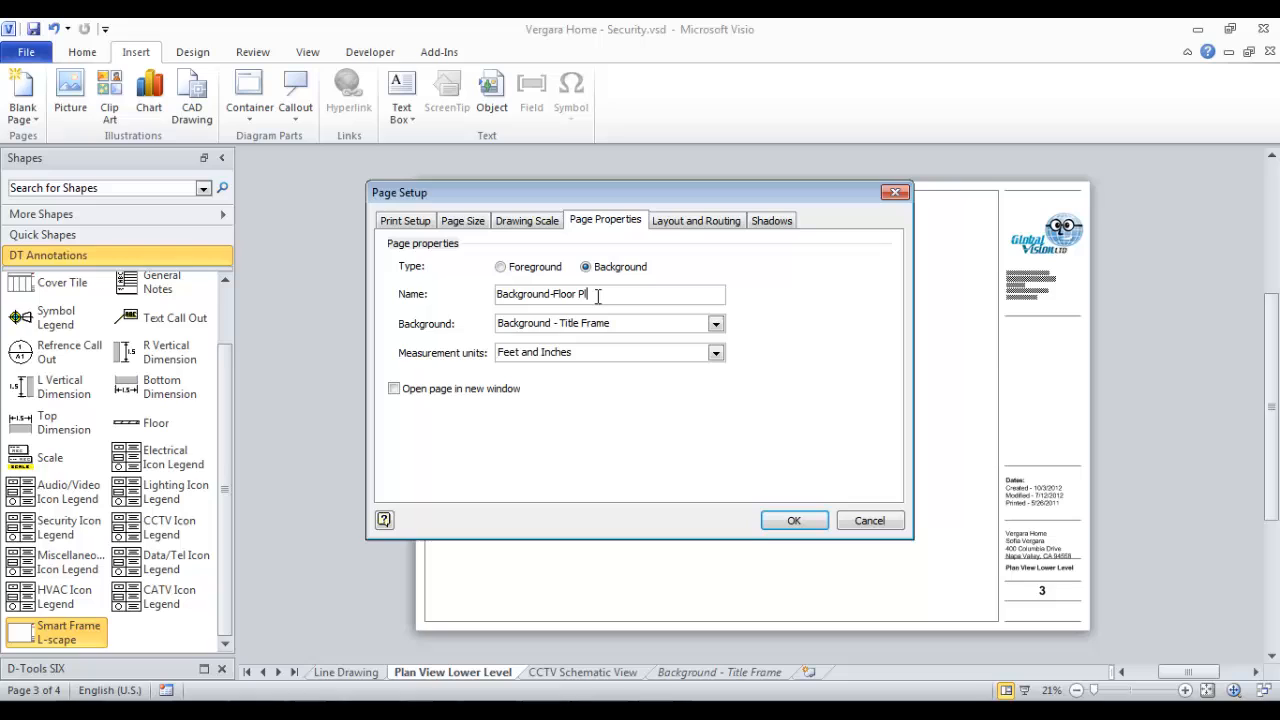
Step: Create the Background-Floor Plan page and set its D-Tools page type to Plan
{"action": "left_click", "coordinate": [793, 520]}
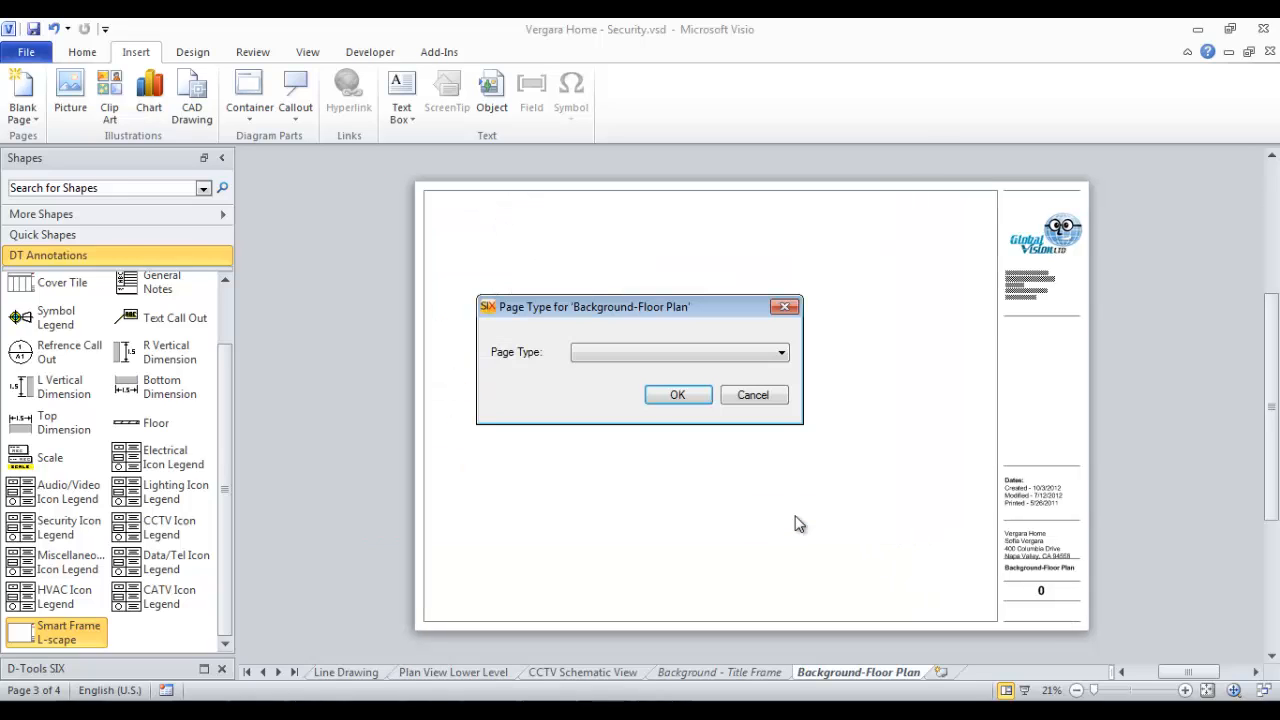
{"action": "mouse_move", "coordinate": [622, 467]}
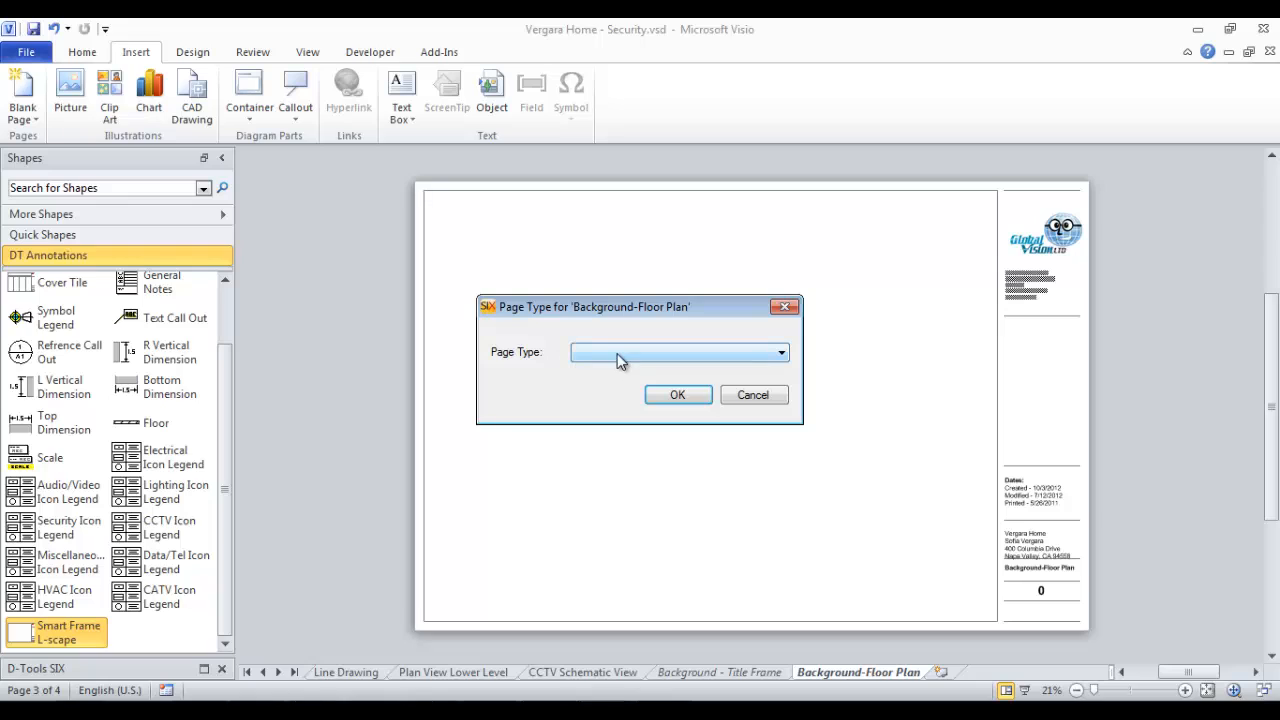
{"action": "left_click", "coordinate": [780, 352]}
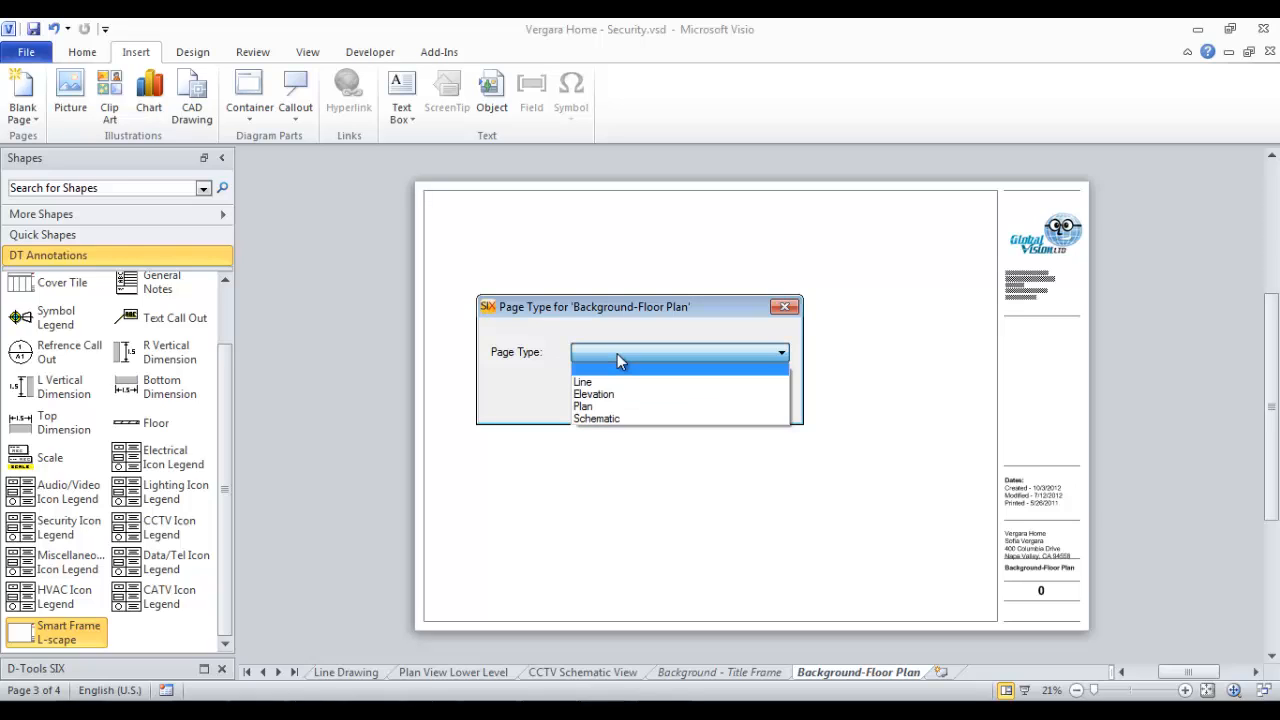
{"action": "mouse_move", "coordinate": [620, 378]}
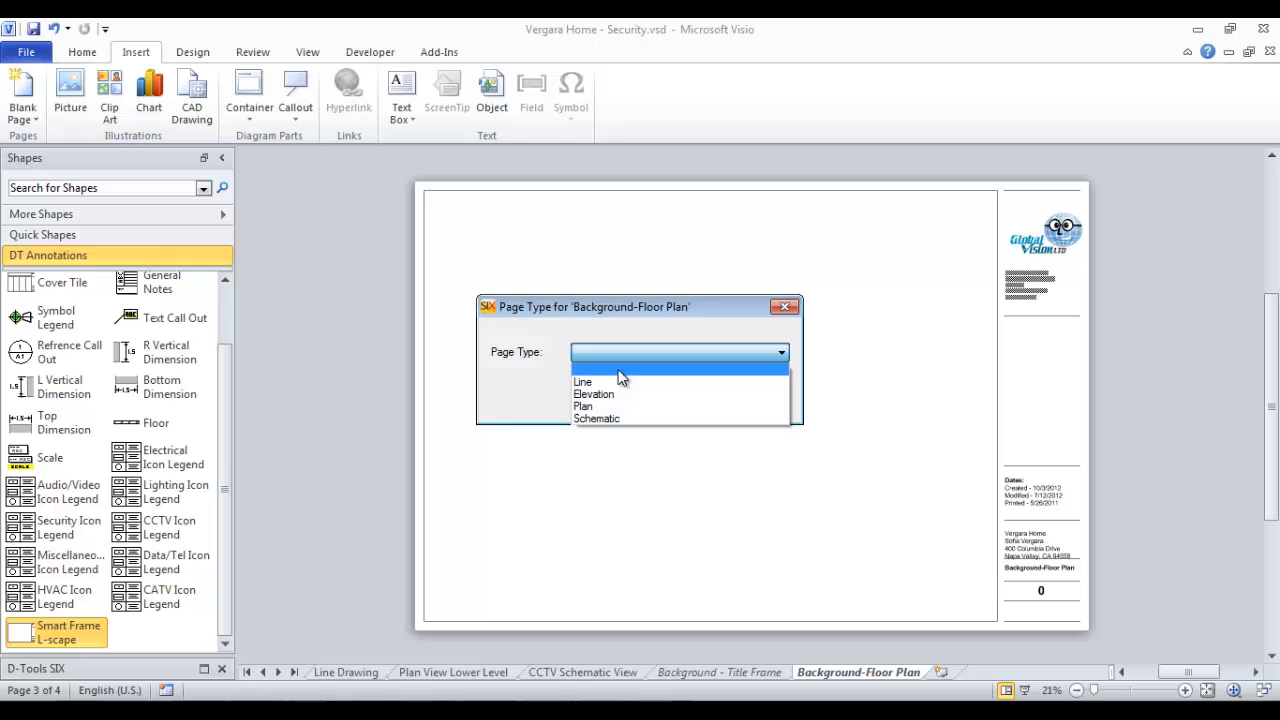
{"action": "left_click", "coordinate": [583, 406]}
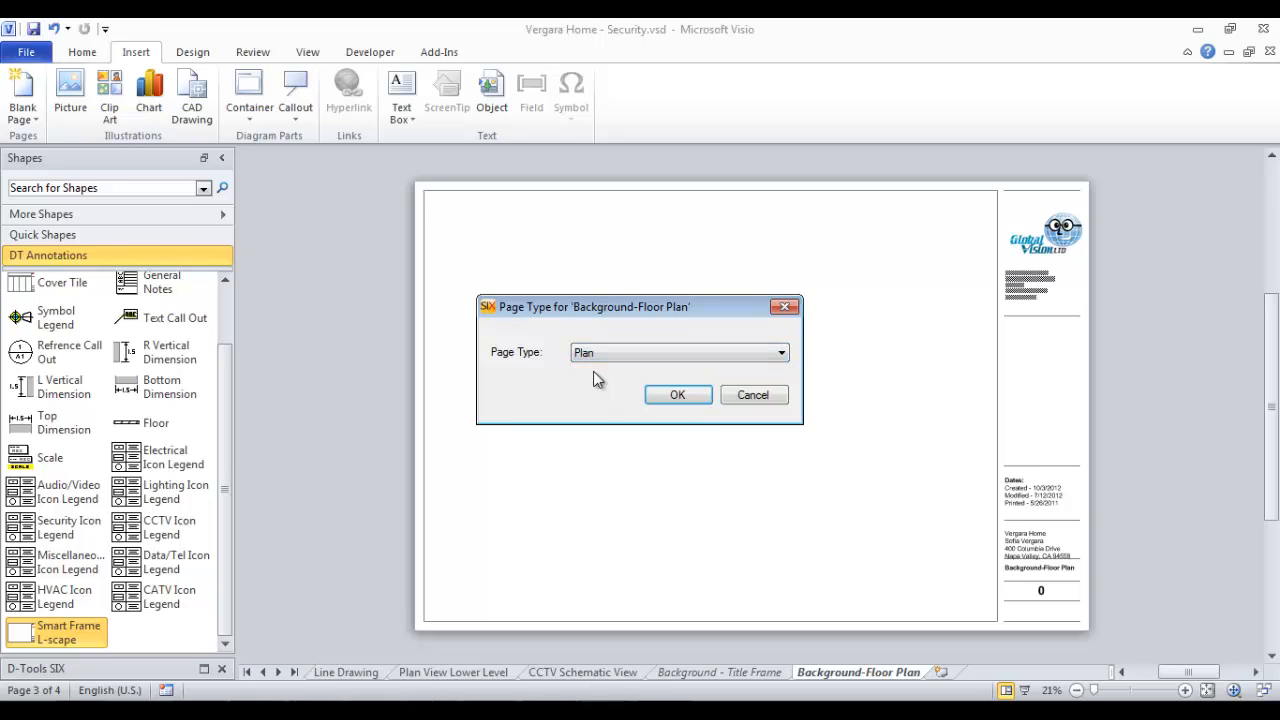
{"action": "left_click", "coordinate": [677, 394]}
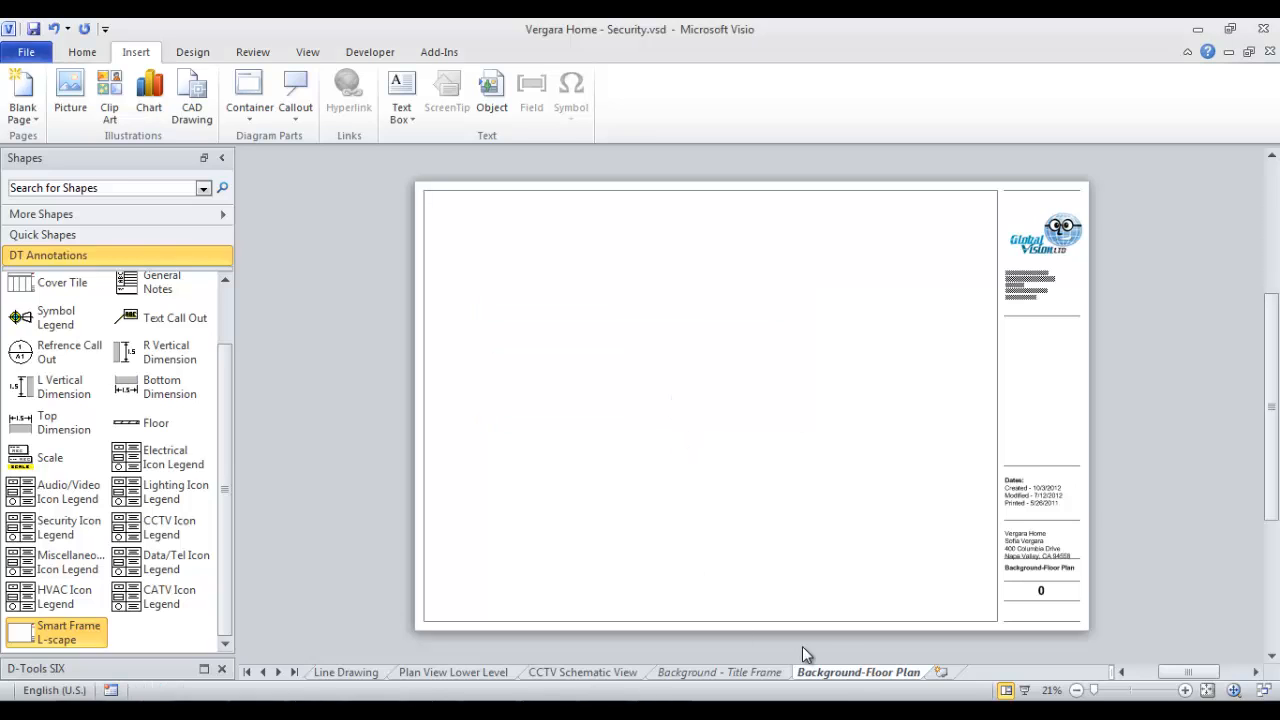
{"action": "mouse_move", "coordinate": [725, 321]}
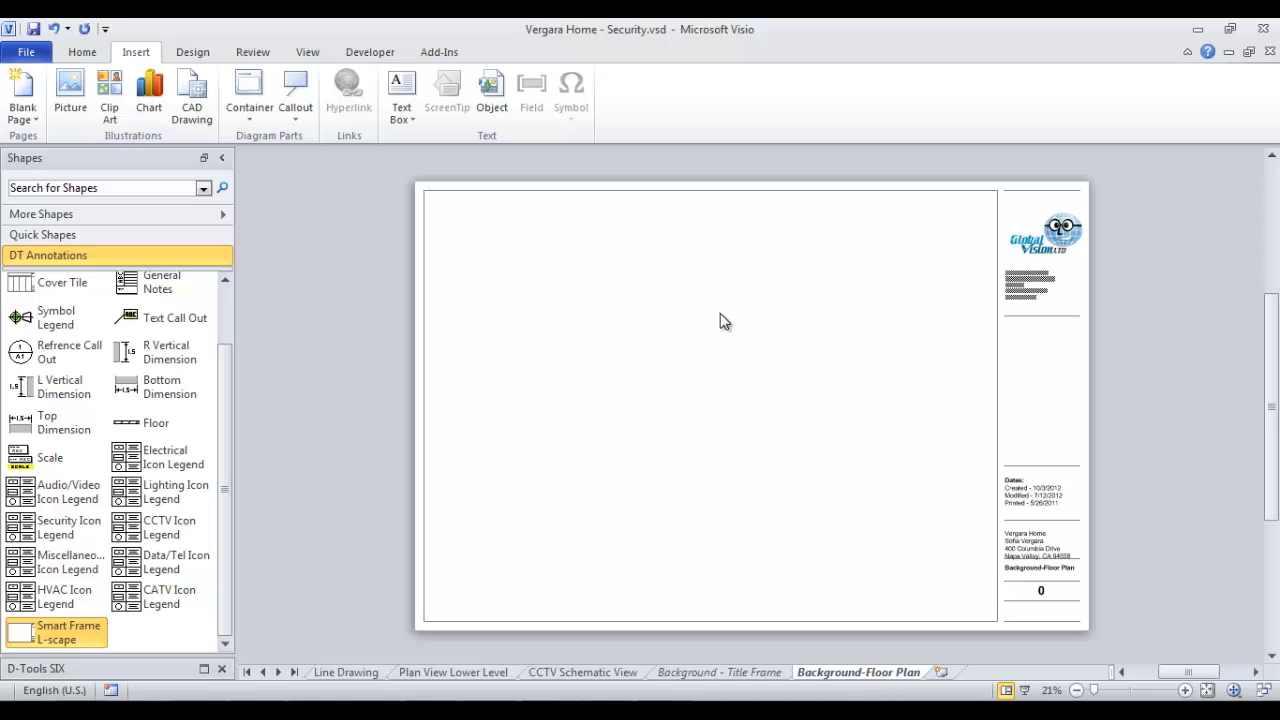
{"action": "mouse_move", "coordinate": [720, 334]}
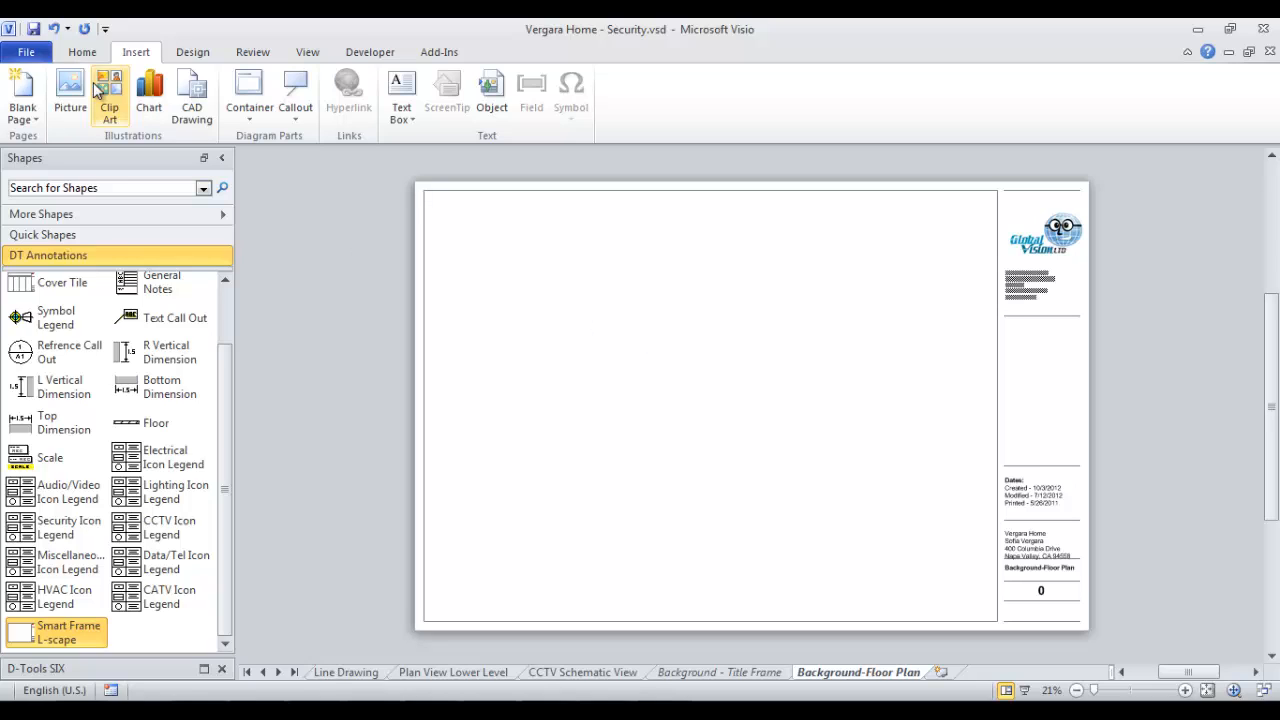
{"action": "mouse_move", "coordinate": [808, 388]}
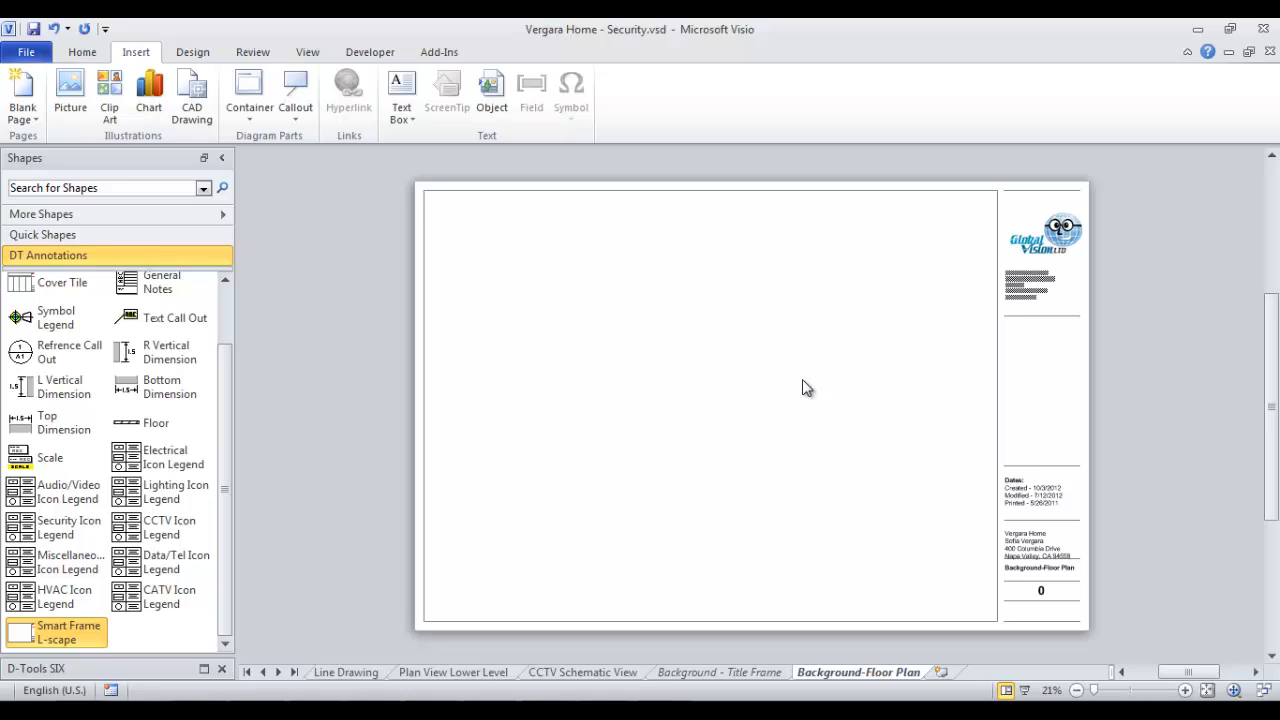
{"action": "mouse_move", "coordinate": [568, 353]}
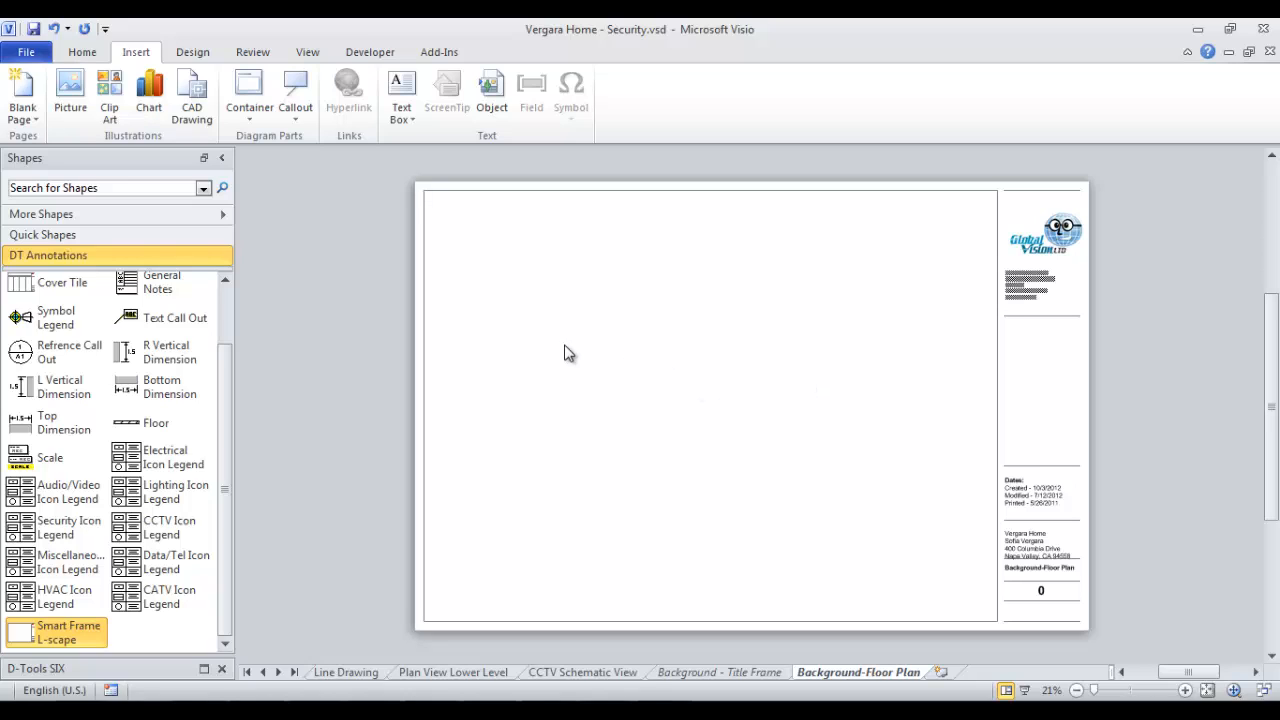
Step: Dismiss the stencil catalogue and pick the Vergara floor plan from the Desktop for CAD insertion
{"action": "left_click", "coordinate": [41, 213]}
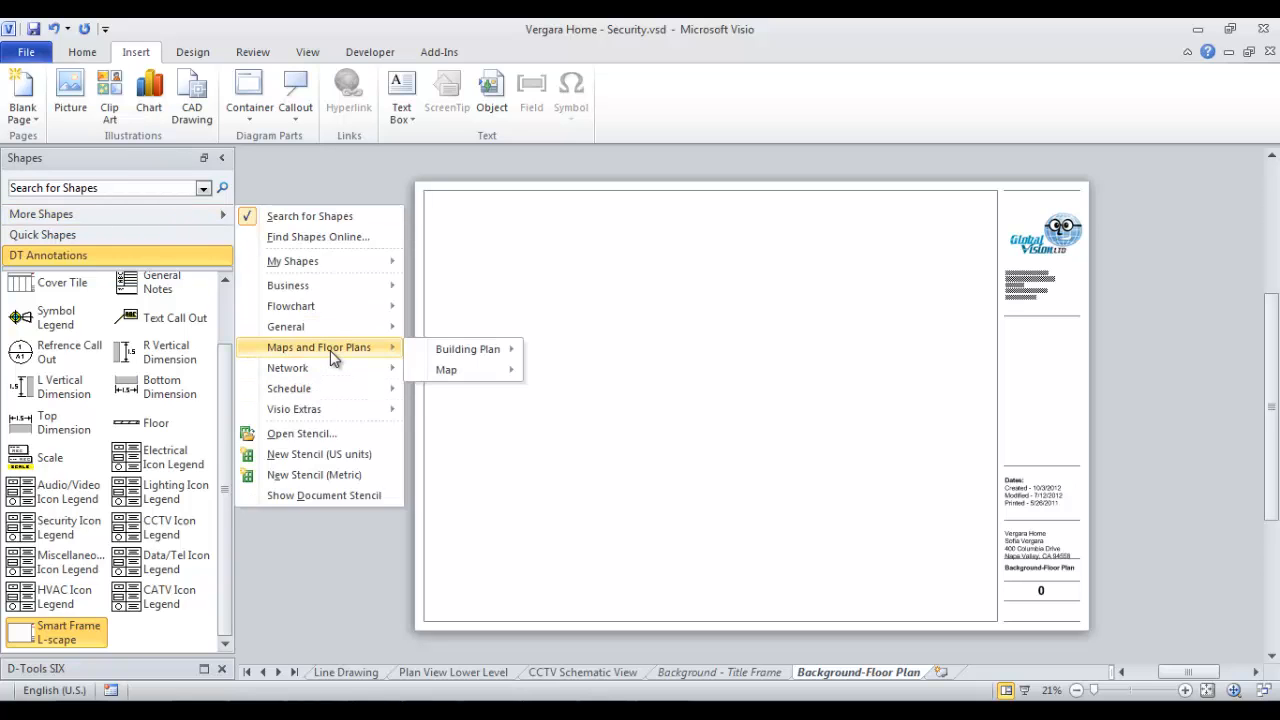
{"action": "mouse_move", "coordinate": [467, 348]}
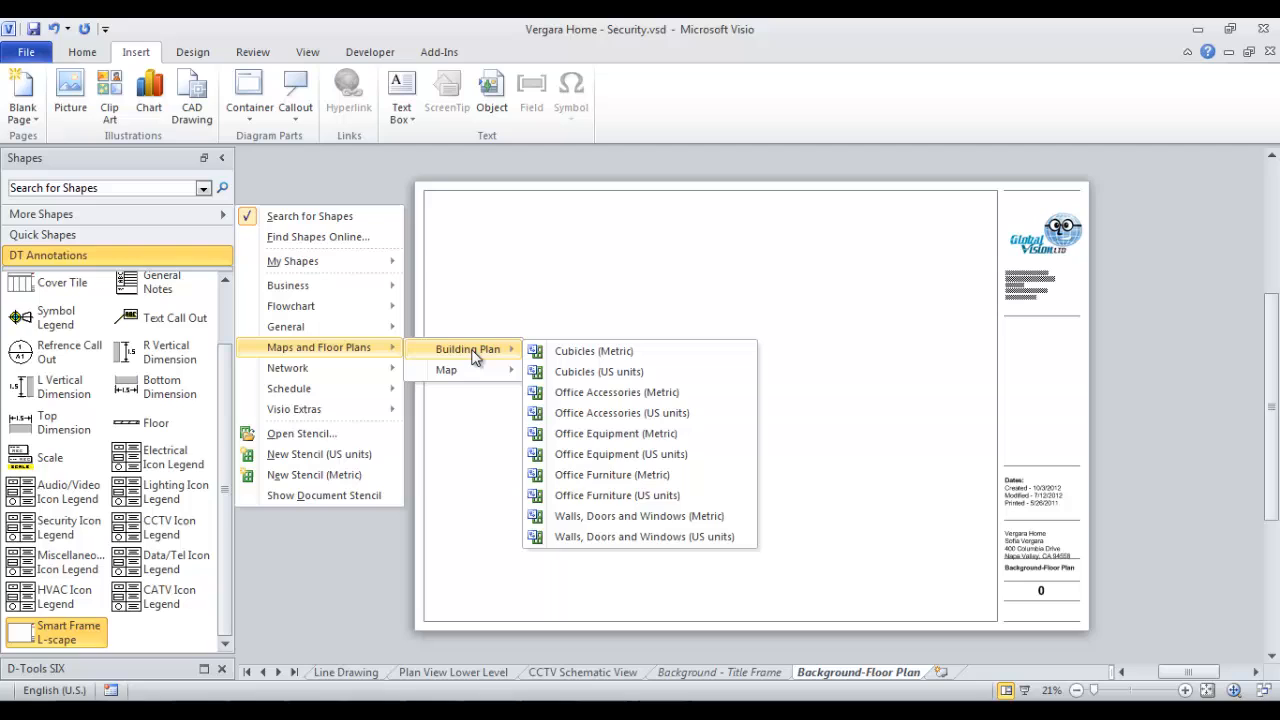
{"action": "mouse_move", "coordinate": [638, 515]}
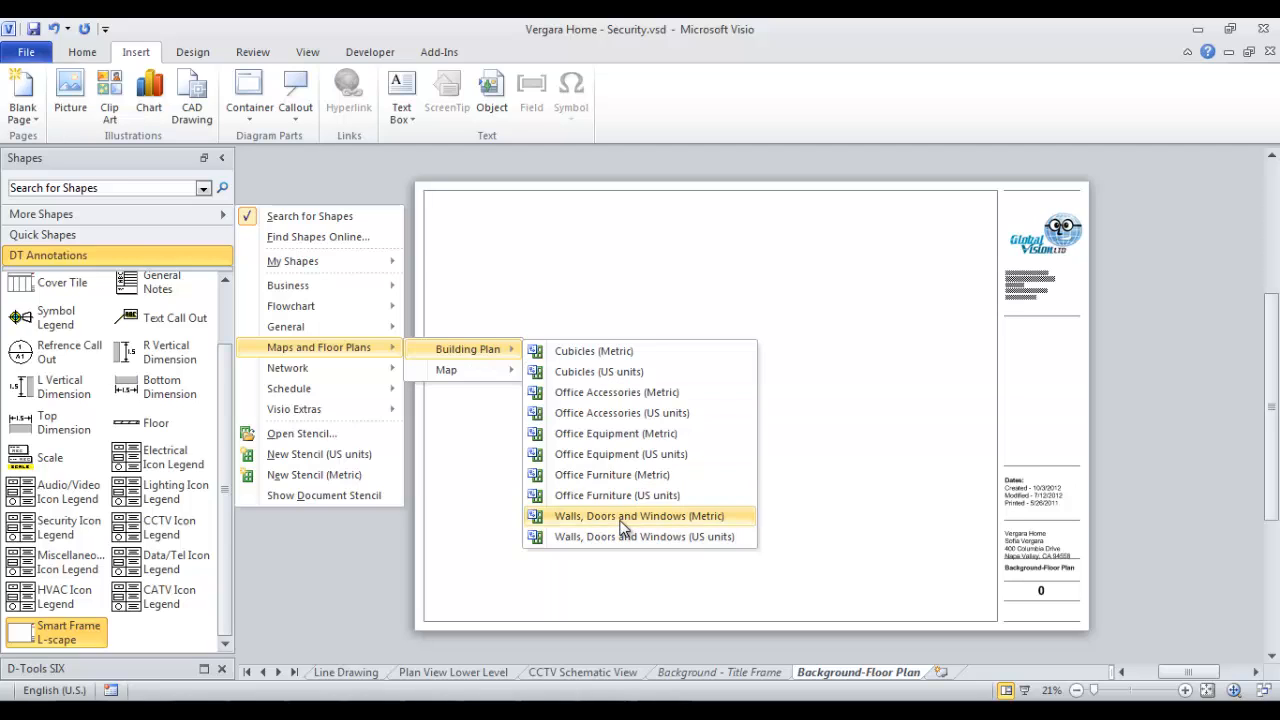
{"action": "mouse_move", "coordinate": [925, 390]}
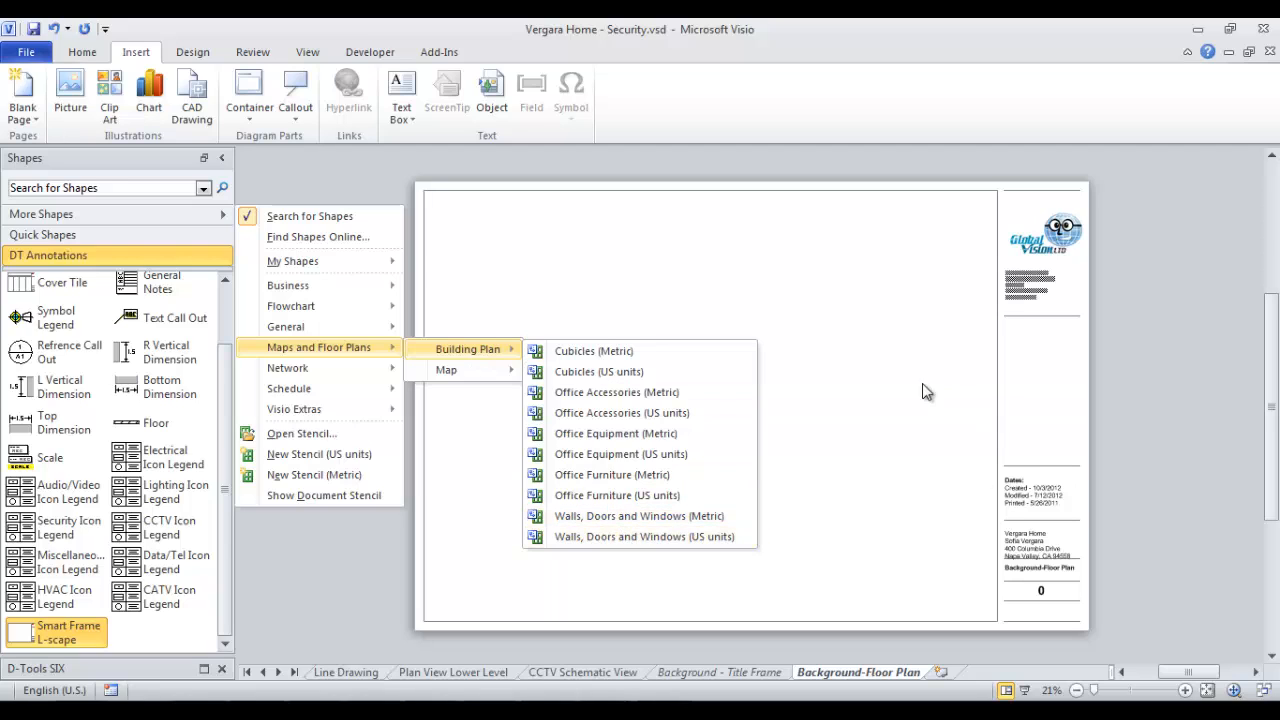
{"action": "left_click", "coordinate": [770, 418]}
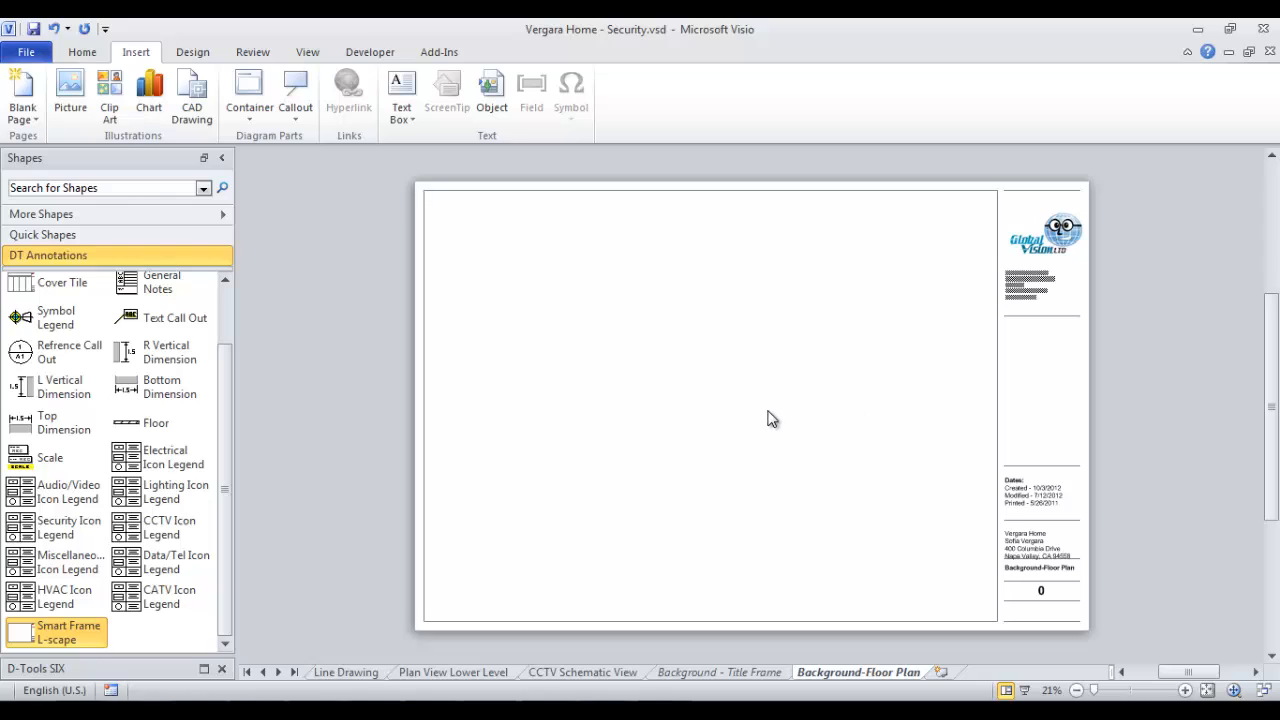
{"action": "mouse_move", "coordinate": [737, 427]}
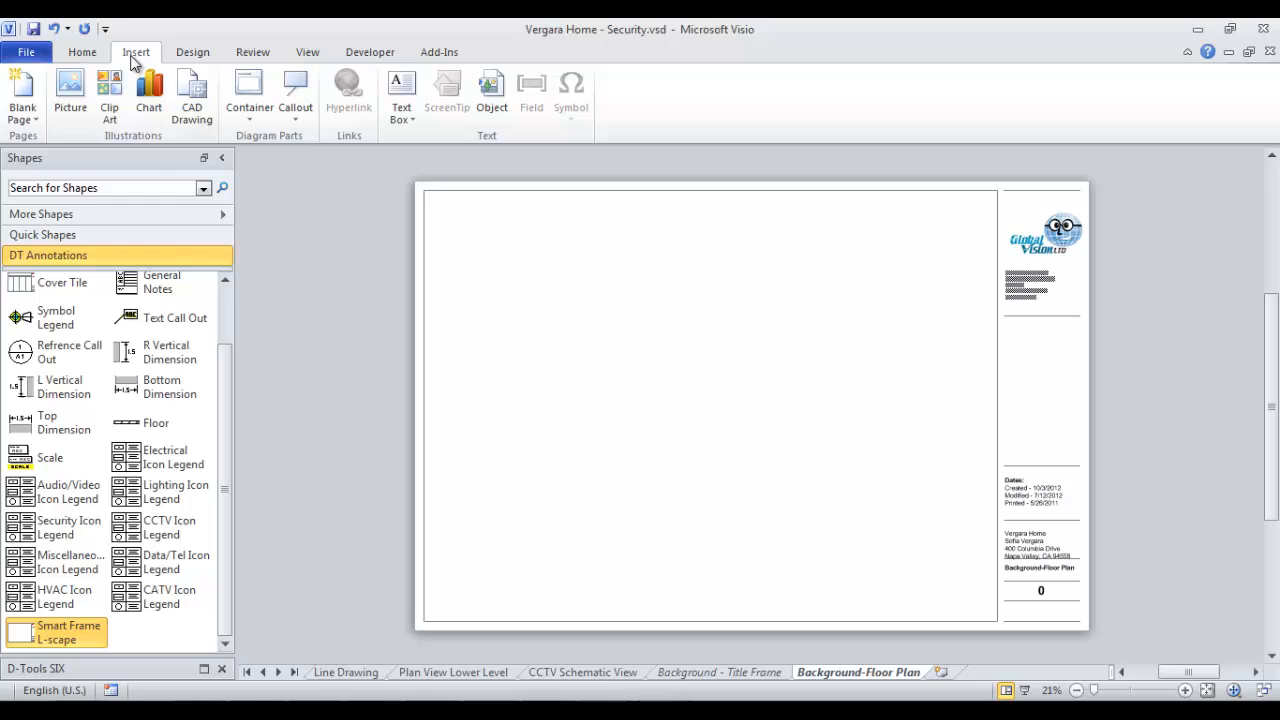
{"action": "left_click", "coordinate": [192, 95]}
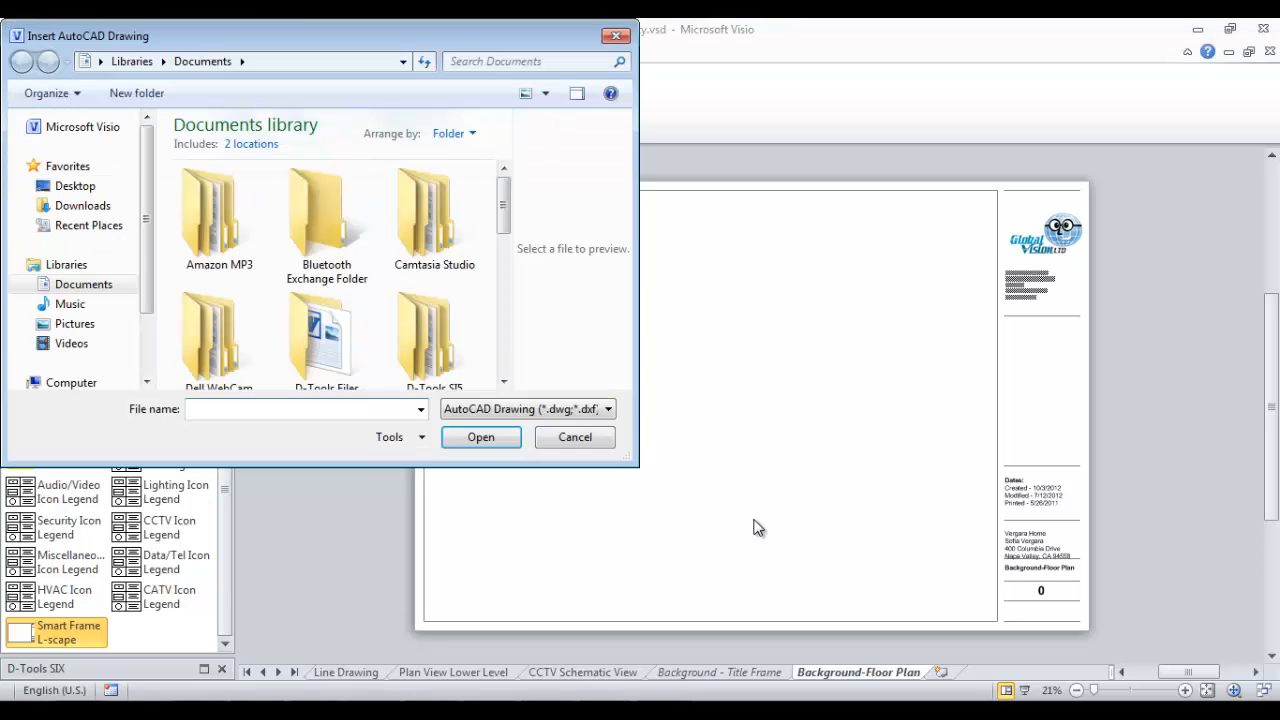
{"action": "left_click", "coordinate": [75, 185]}
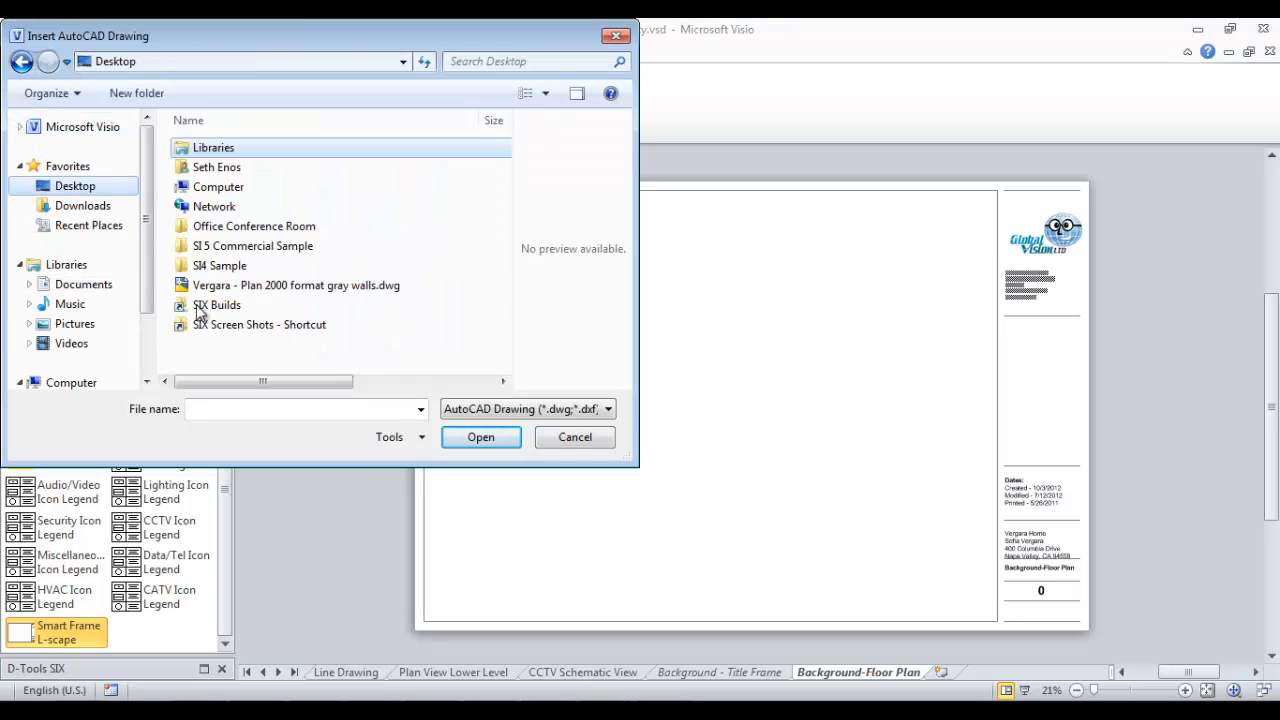
{"action": "left_click", "coordinate": [480, 437]}
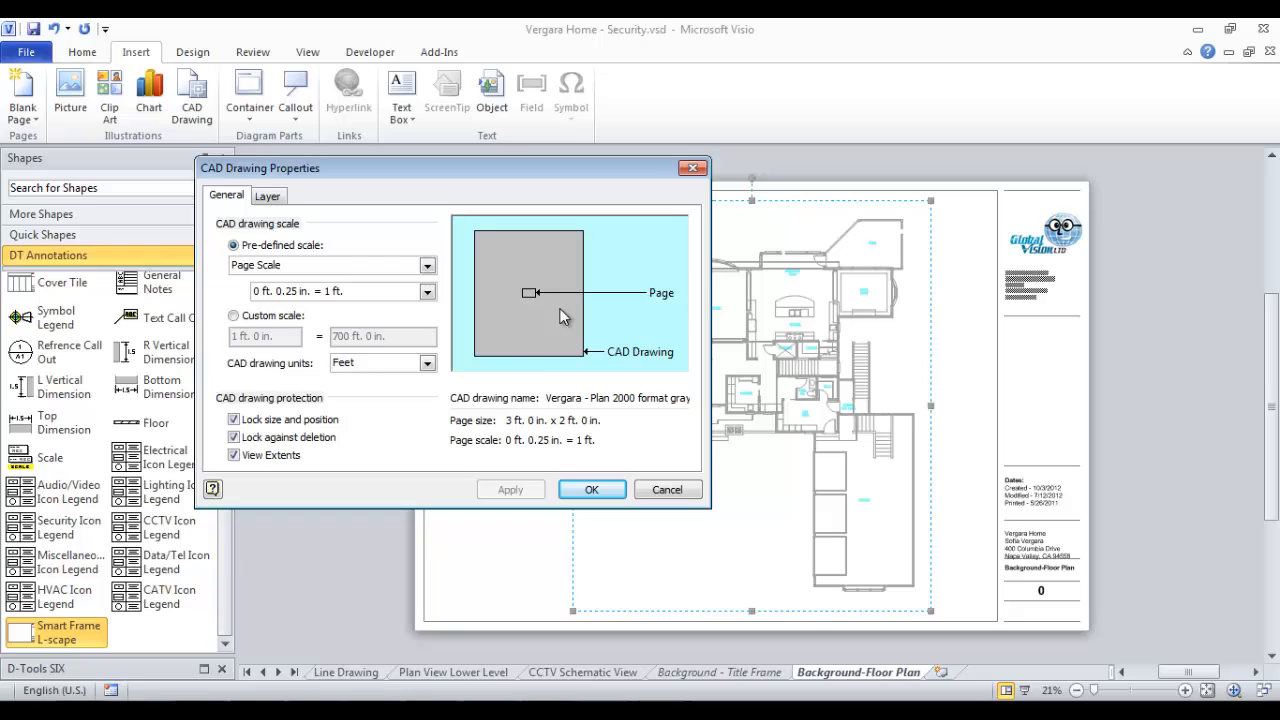
{"action": "mouse_move", "coordinate": [595, 358]}
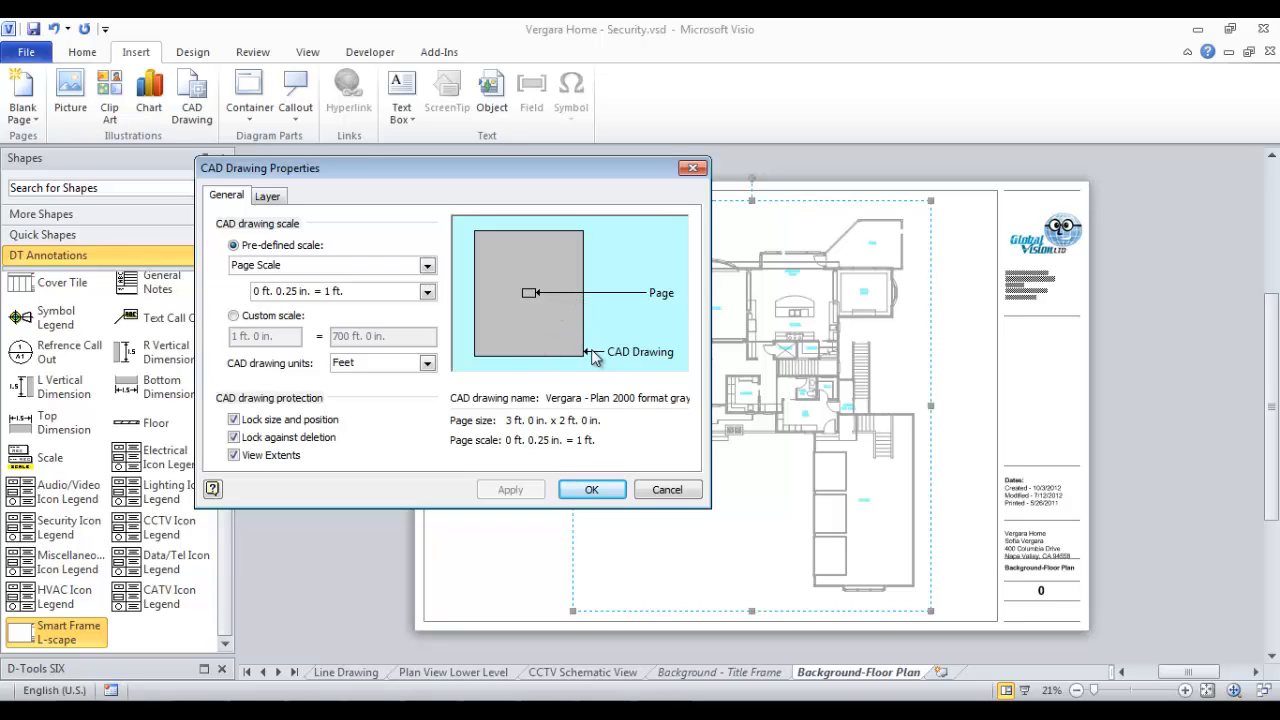
{"action": "mouse_move", "coordinate": [535, 303]}
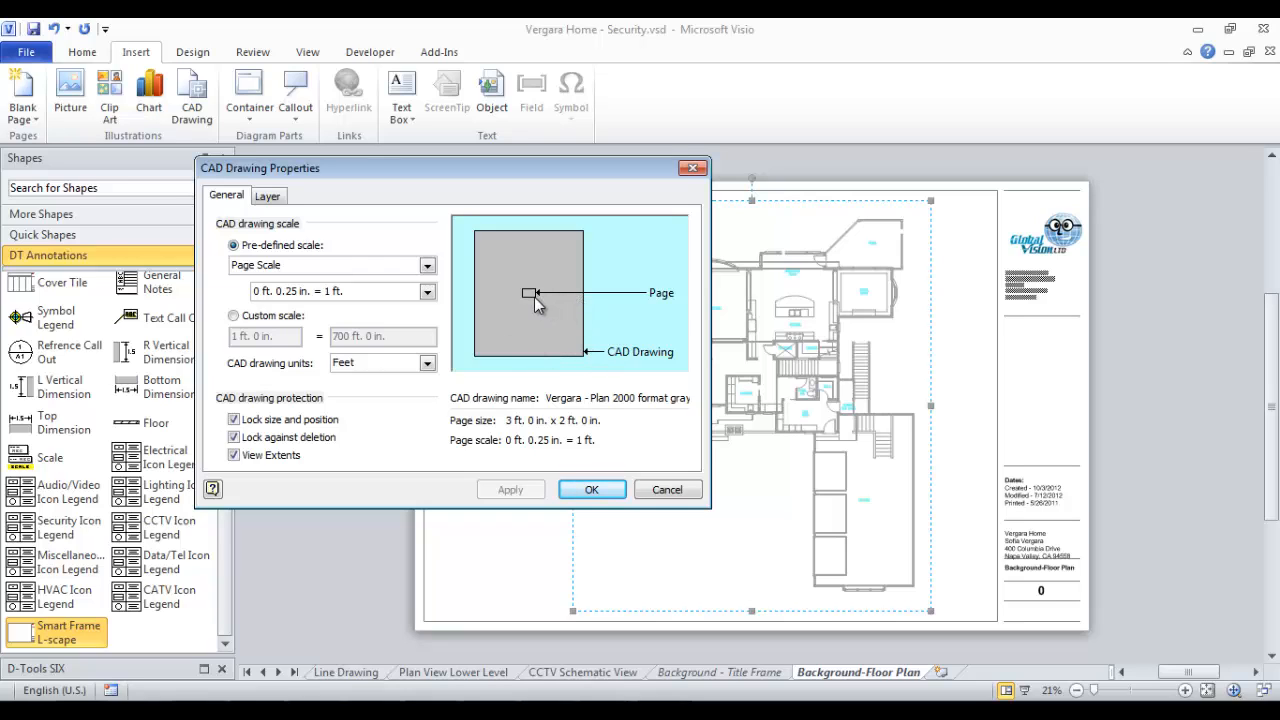
{"action": "mouse_move", "coordinate": [570, 360]}
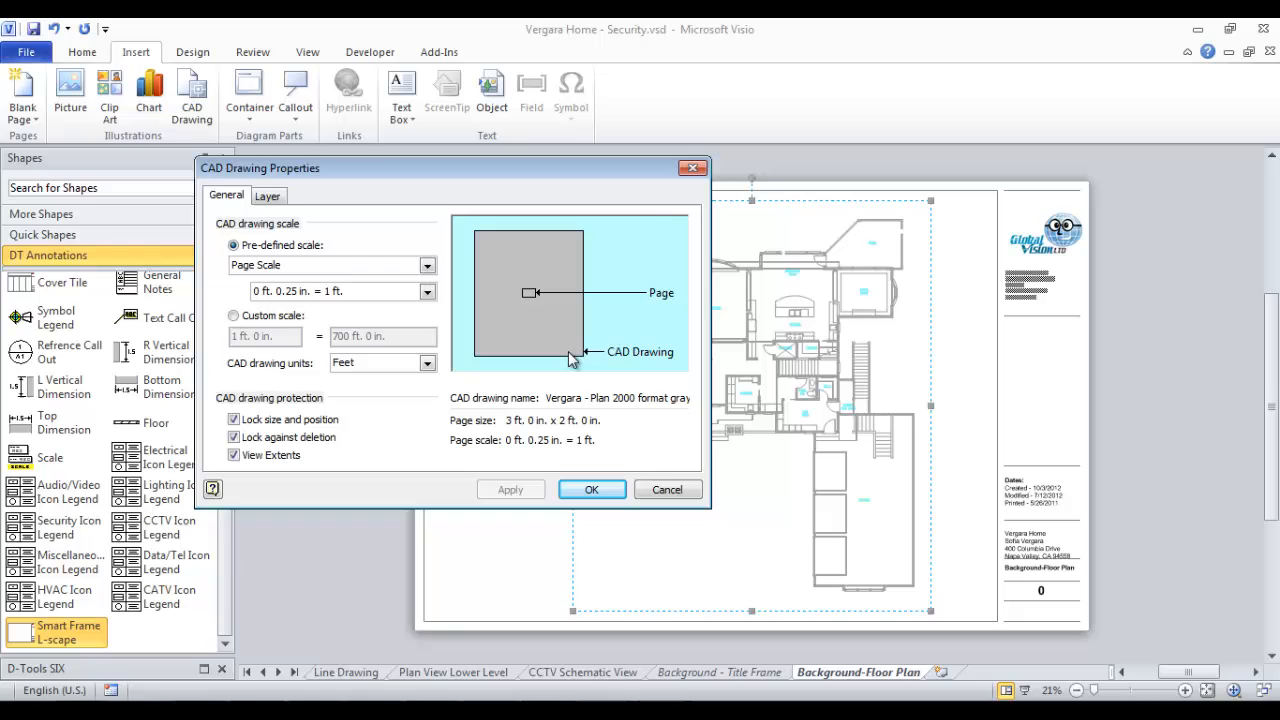
{"action": "mouse_move", "coordinate": [528, 335]}
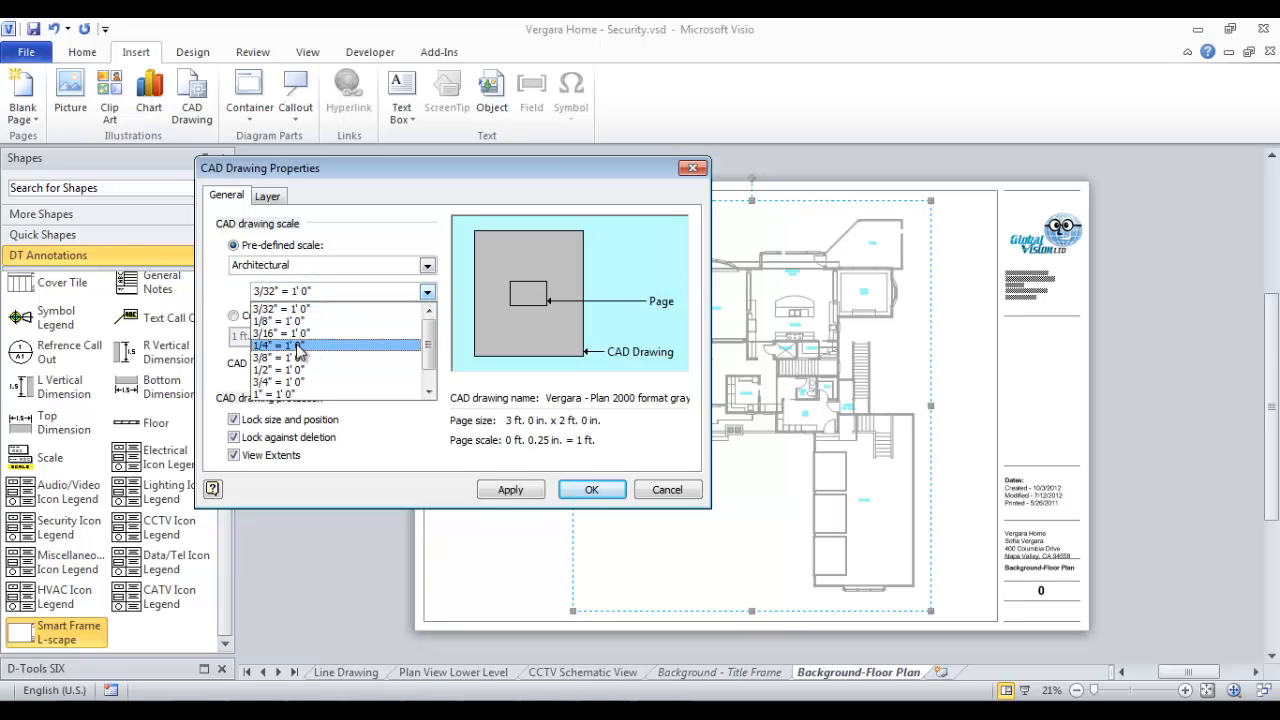
Step: Scale the Vergara drawing to a custom scale after trying 1/4" = 1'0" architectural
{"action": "left_click", "coordinate": [277, 345]}
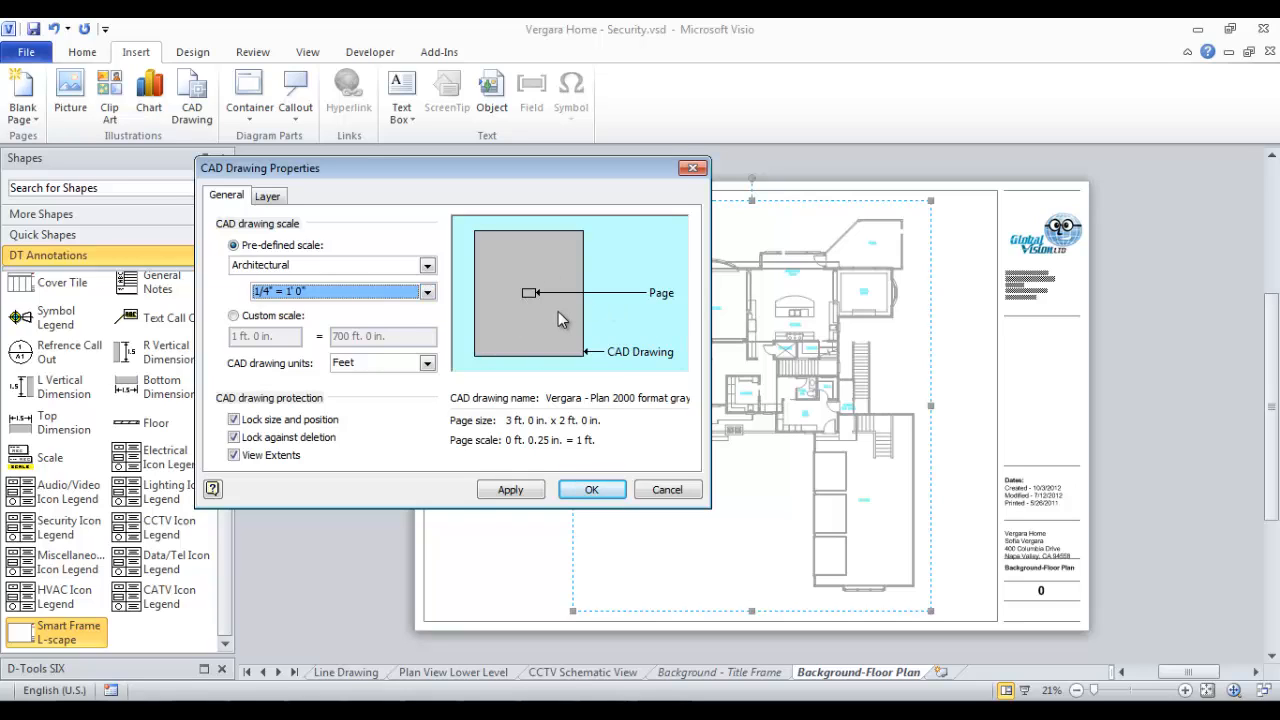
{"action": "mouse_move", "coordinate": [245, 332]}
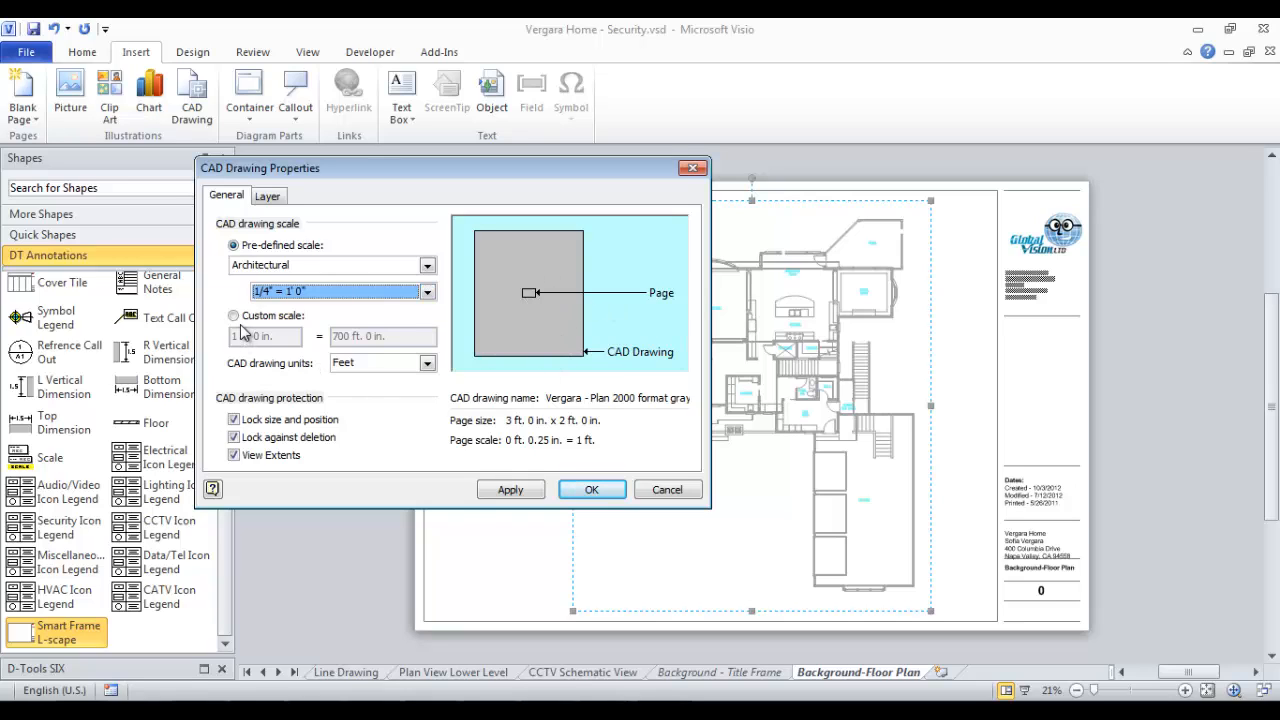
{"action": "left_click", "coordinate": [233, 316]}
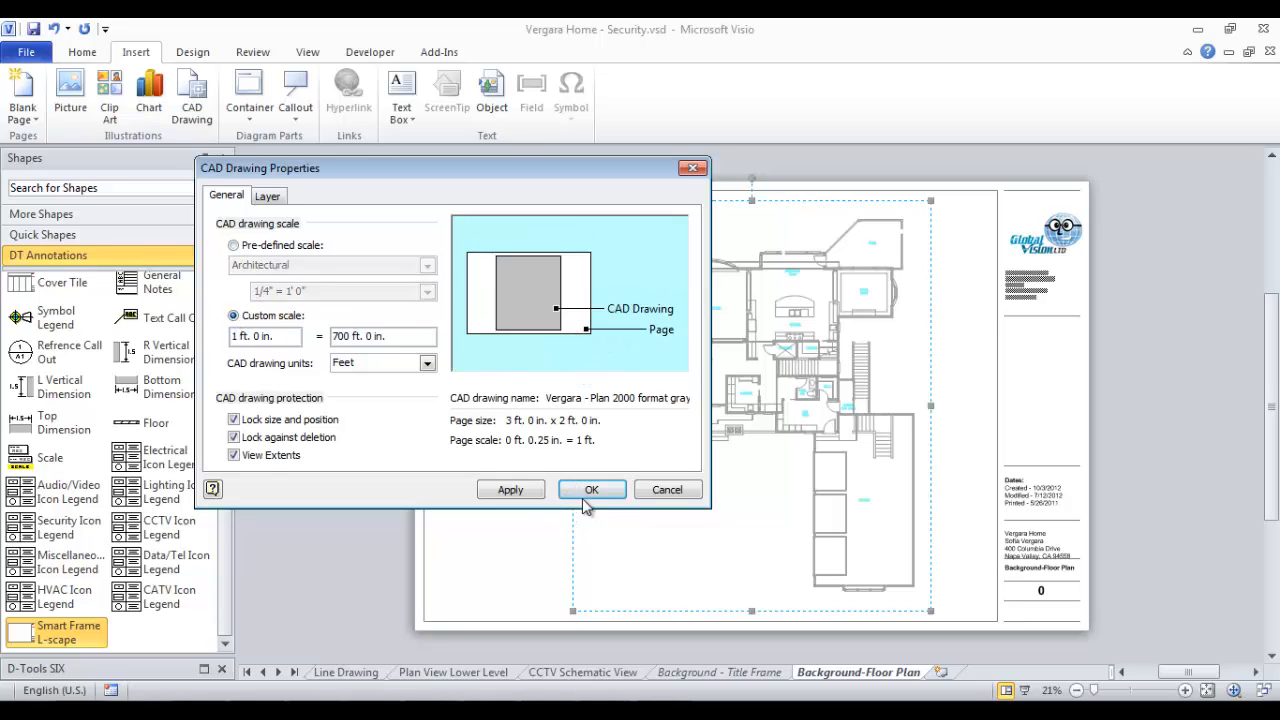
{"action": "left_click", "coordinate": [591, 489]}
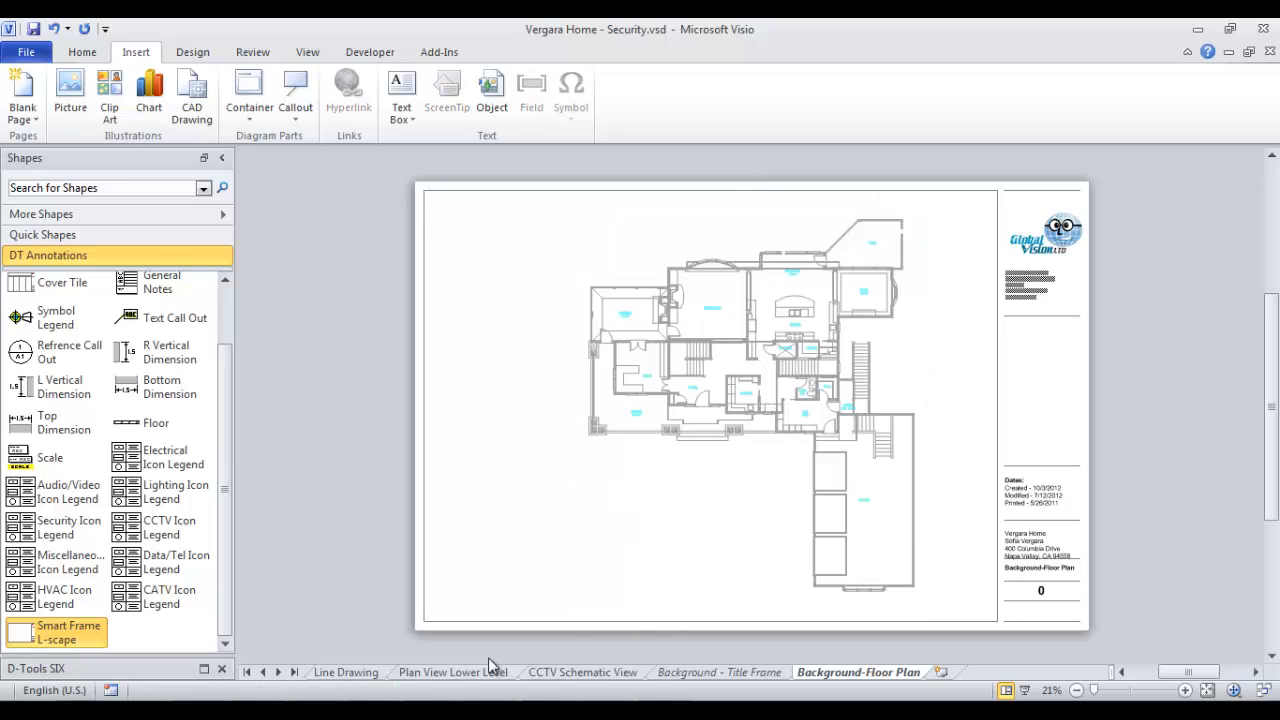
Step: Set the Plan View Lower Level page's background to Background-Floor Plan in Page Setup
{"action": "left_click", "coordinate": [452, 672]}
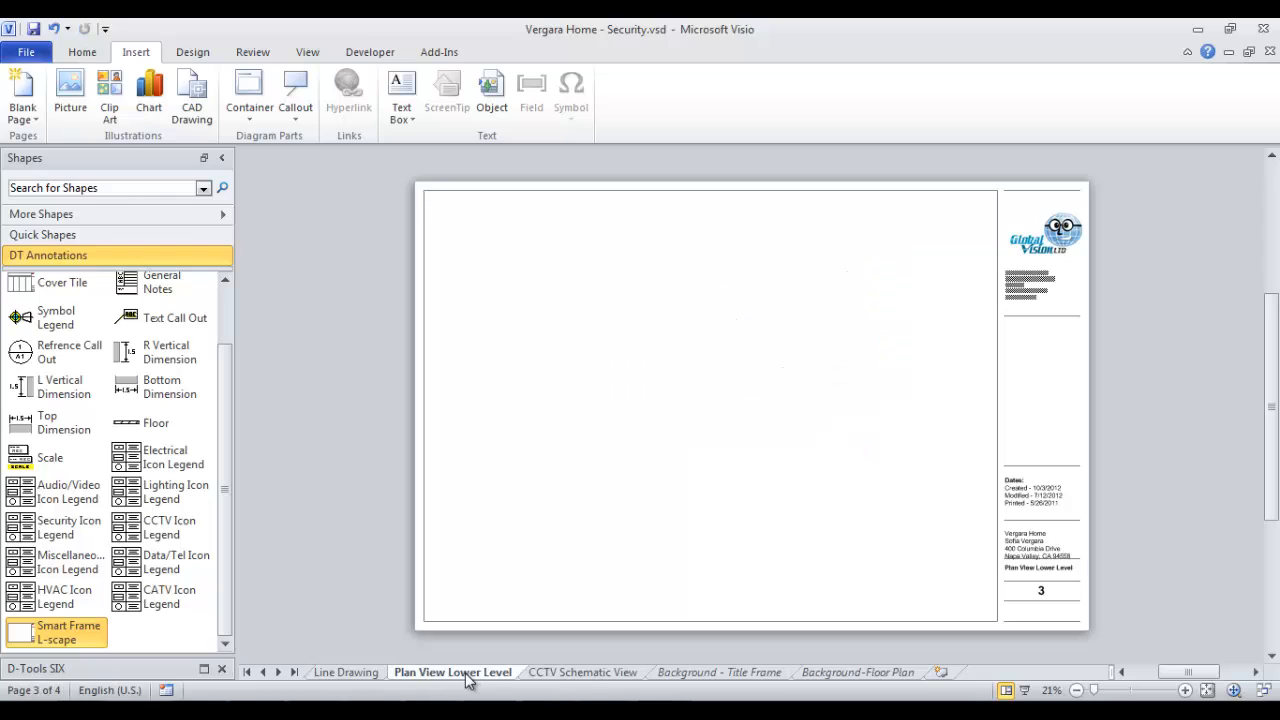
{"action": "mouse_move", "coordinate": [445, 683]}
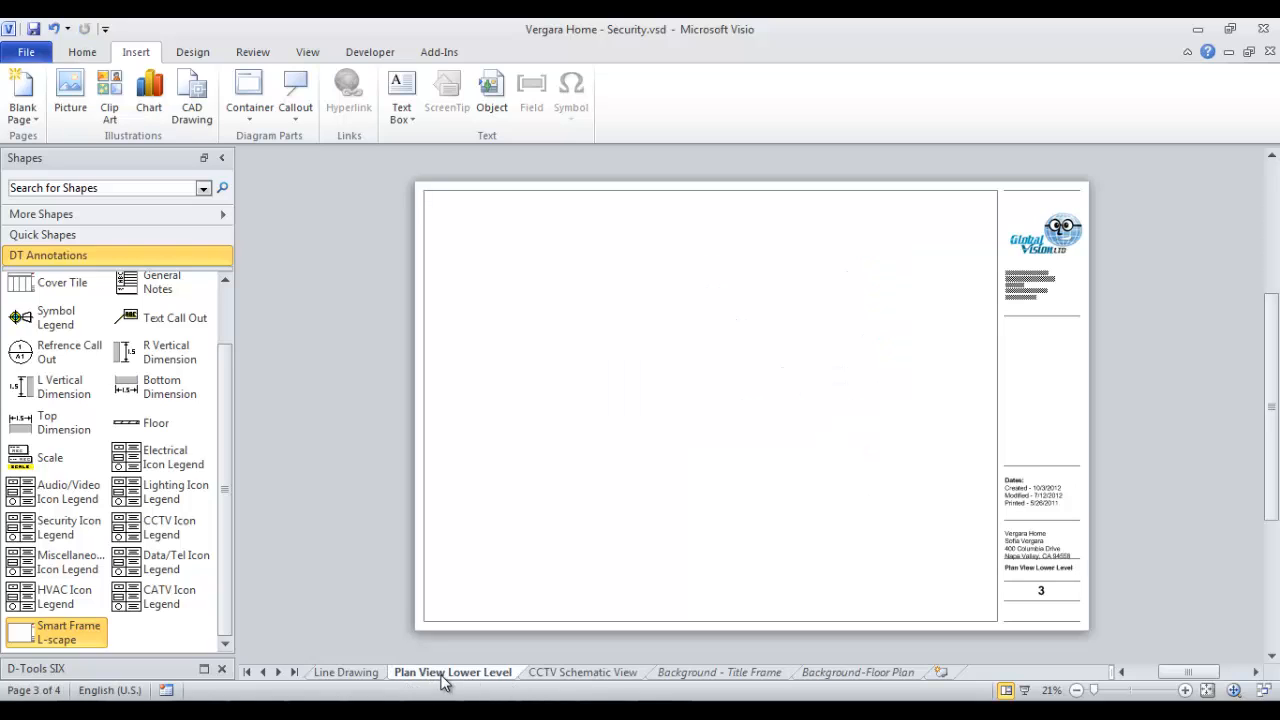
{"action": "mouse_move", "coordinate": [582, 568]}
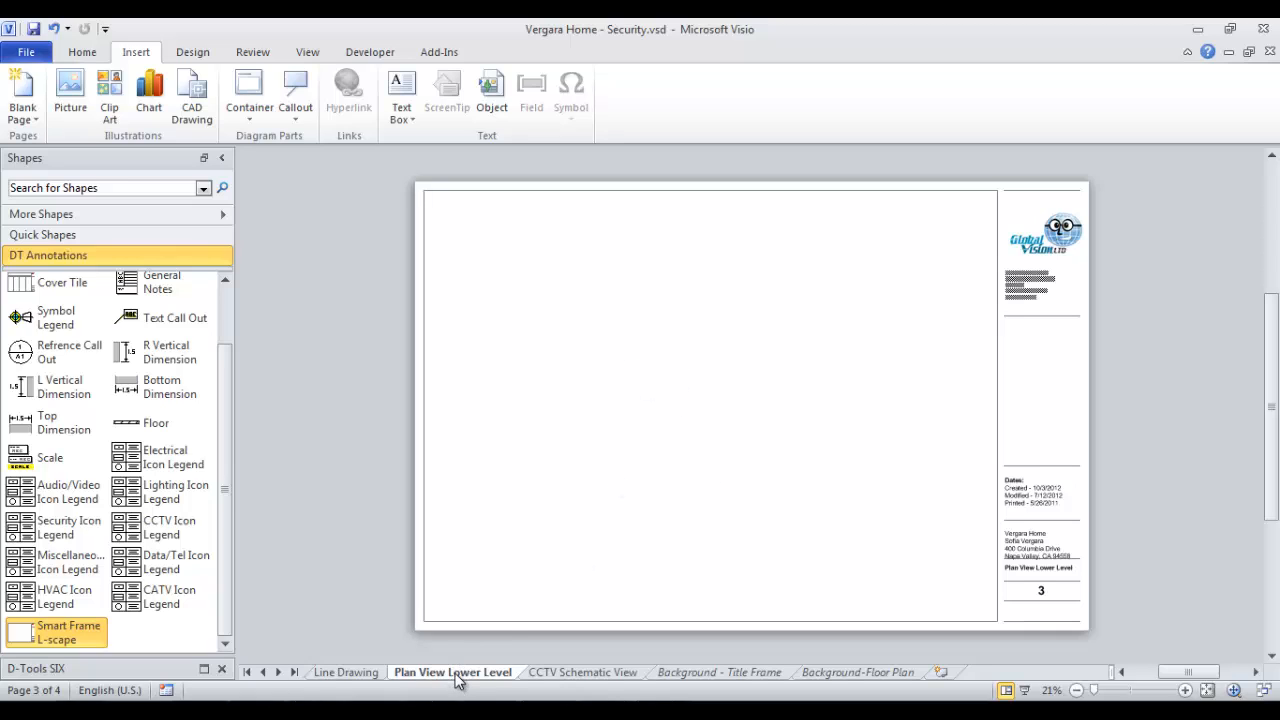
{"action": "right_click", "coordinate": [452, 671]}
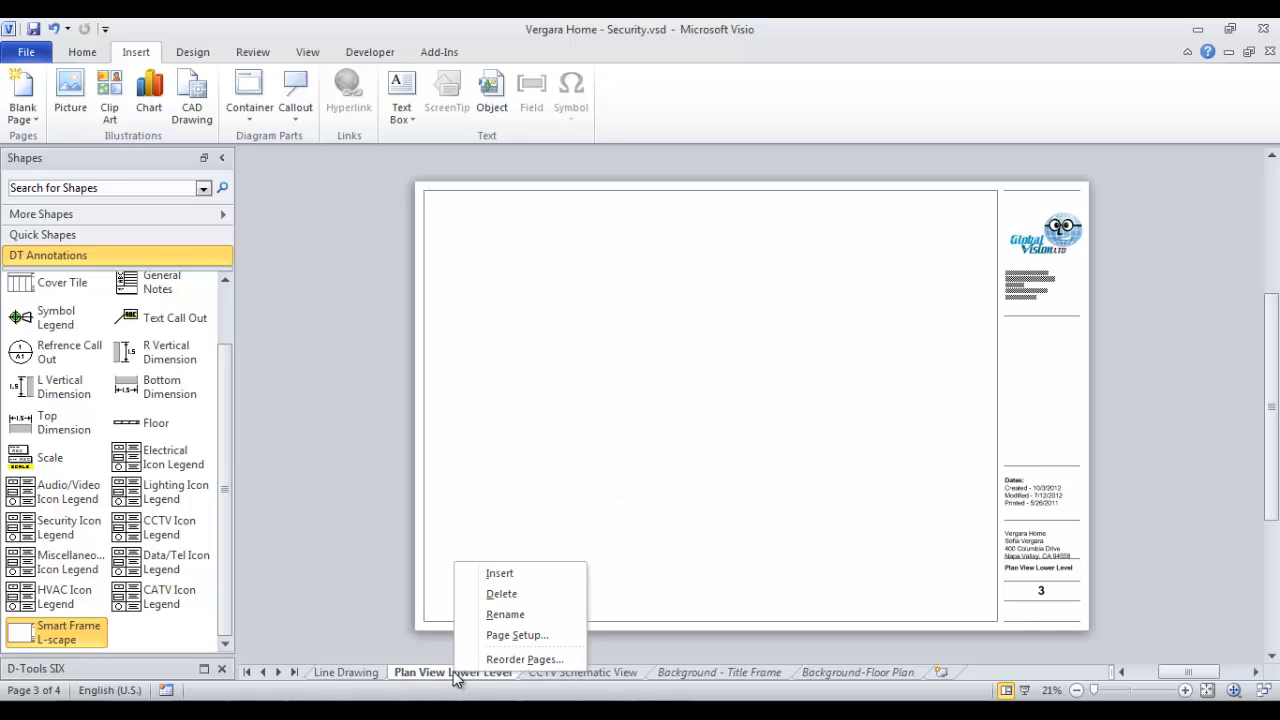
{"action": "mouse_move", "coordinate": [517, 635]}
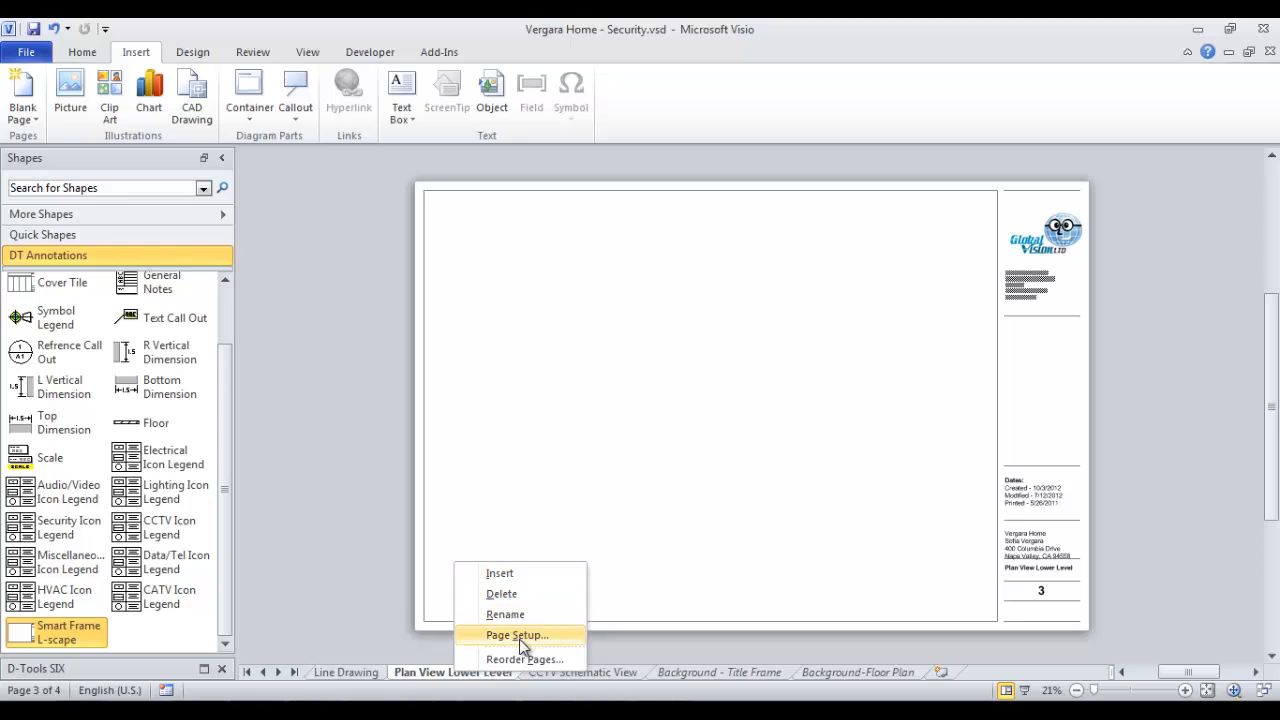
{"action": "left_click", "coordinate": [516, 635]}
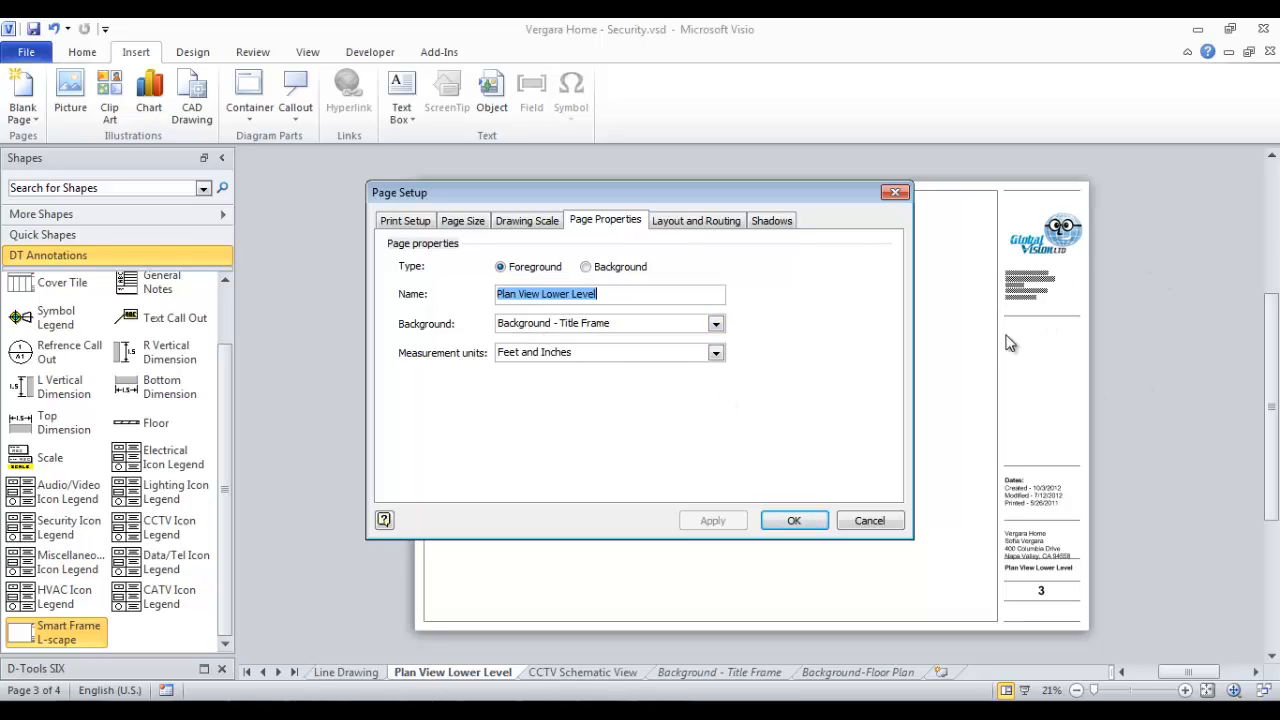
{"action": "left_click", "coordinate": [715, 323]}
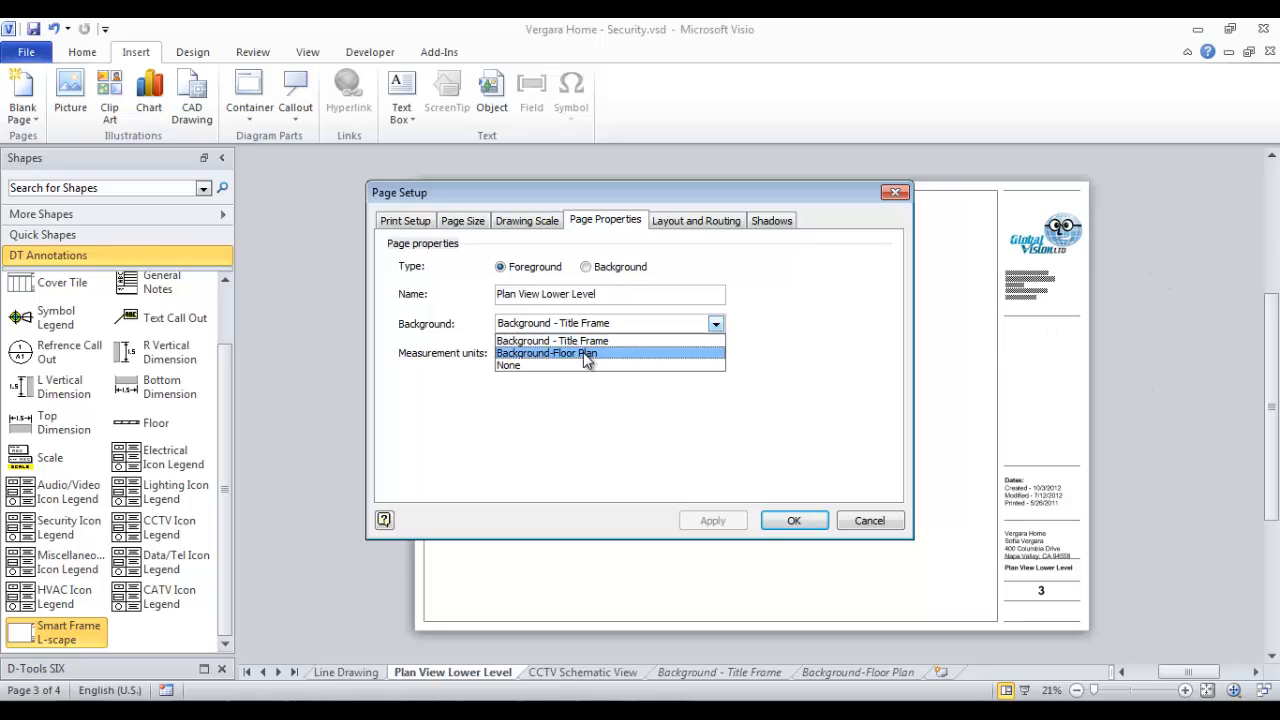
{"action": "left_click", "coordinate": [546, 353]}
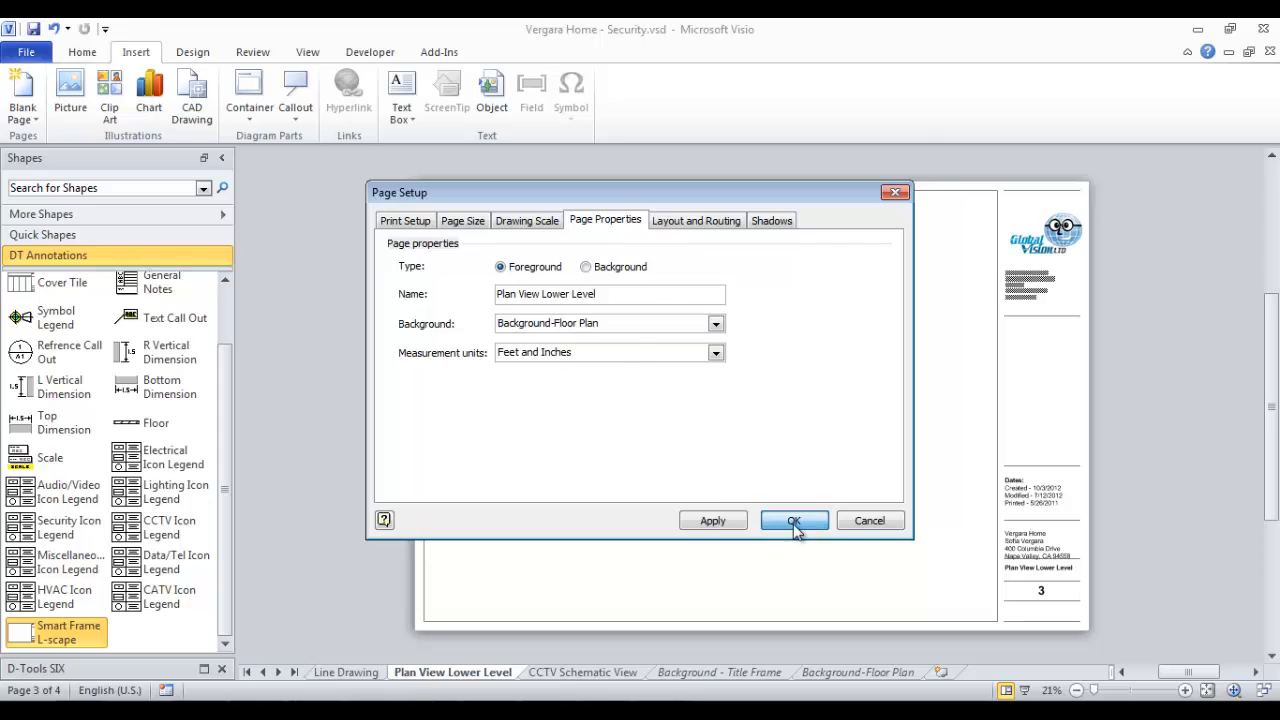
{"action": "left_click", "coordinate": [793, 520]}
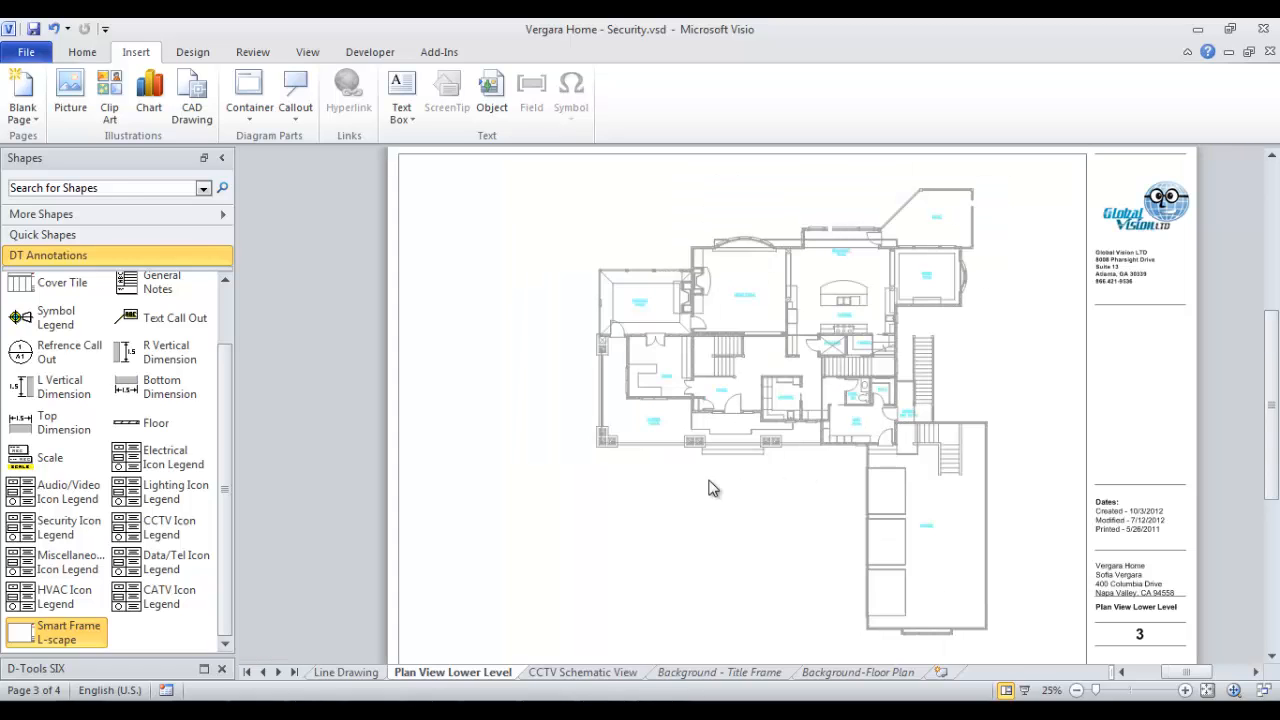
{"action": "mouse_move", "coordinate": [862, 410]}
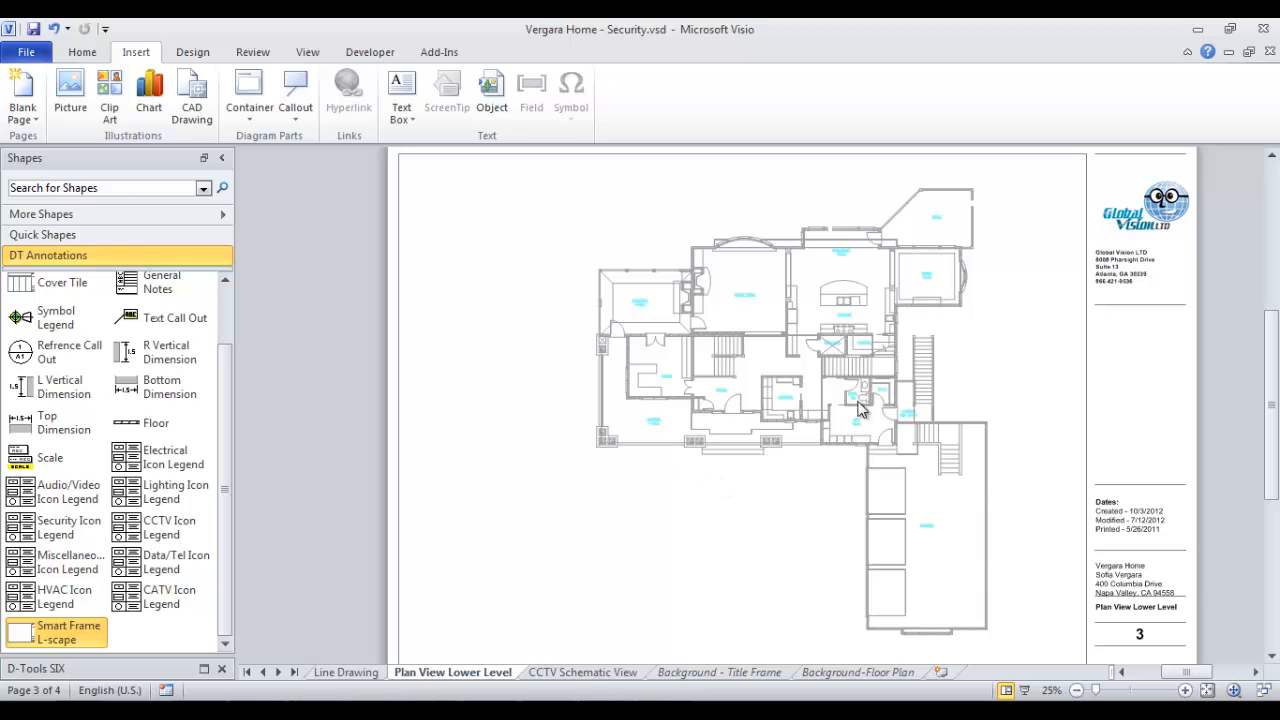
{"action": "mouse_move", "coordinate": [820, 45]}
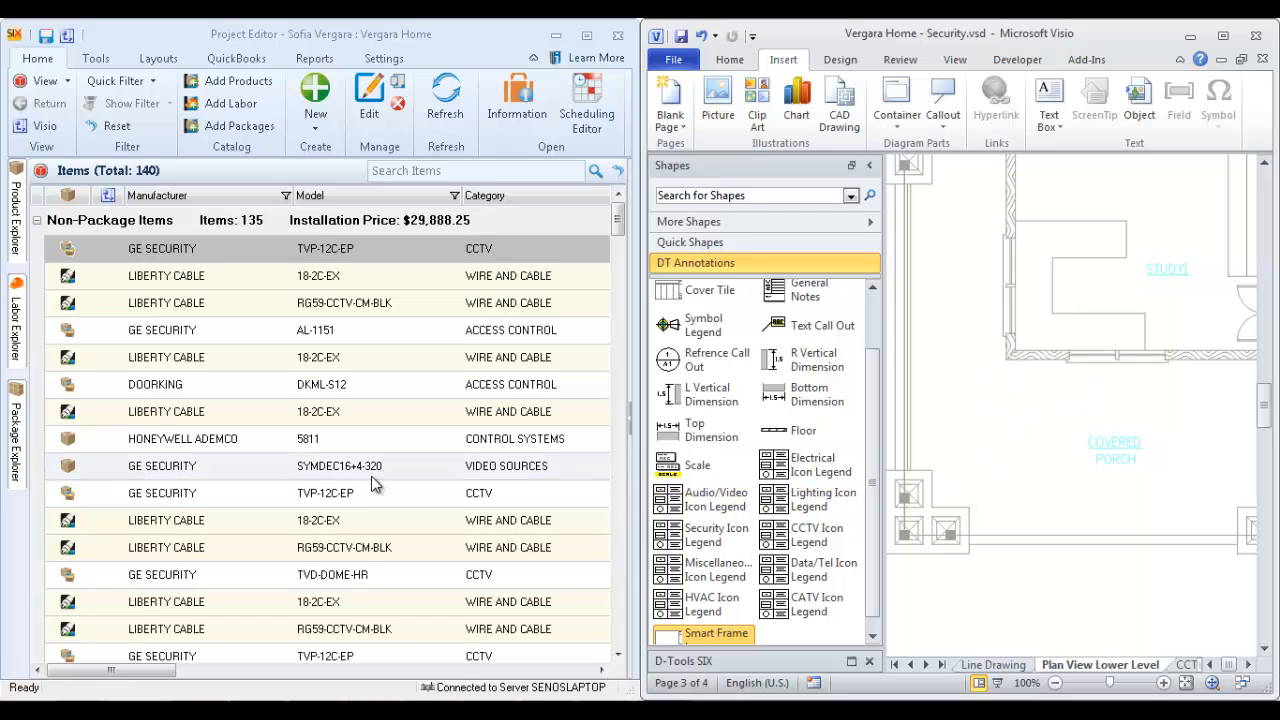
{"action": "mouse_move", "coordinate": [120, 81]}
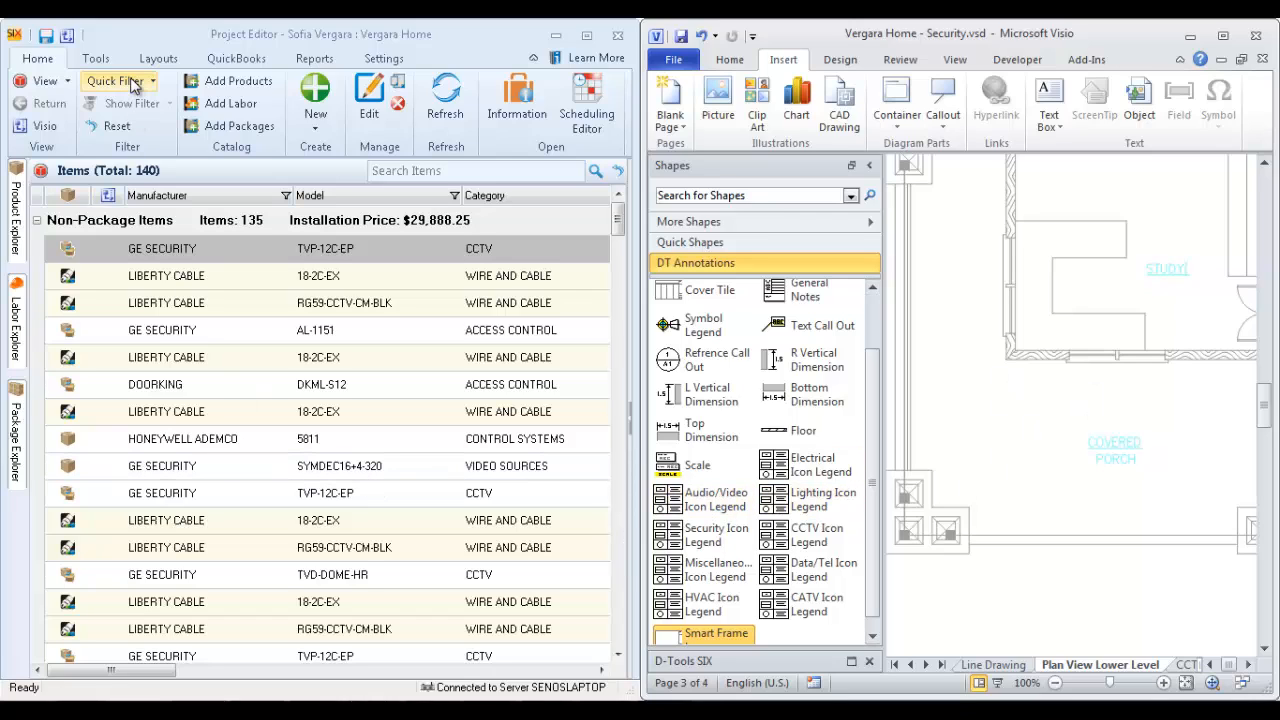
Step: Filter the D-Tools items to Main House and drag the GE SECURITY camera onto the plan
{"action": "left_click", "coordinate": [118, 81]}
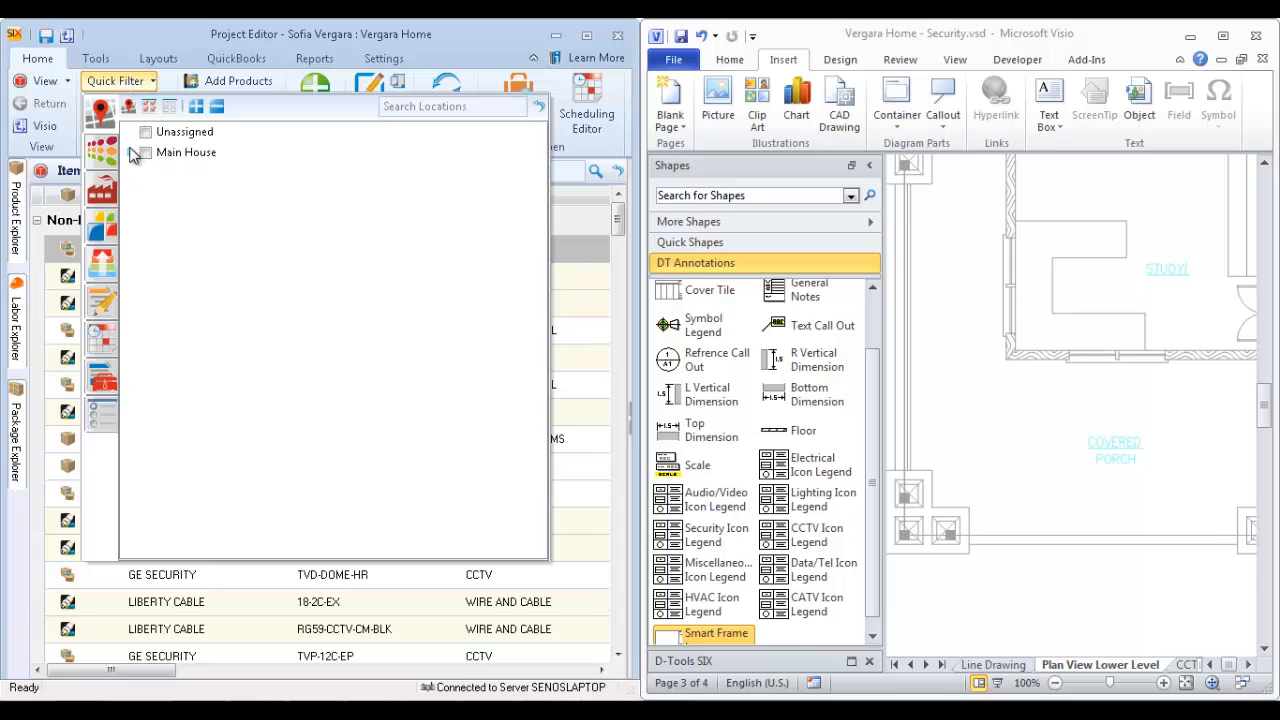
{"action": "left_click", "coordinate": [133, 152]}
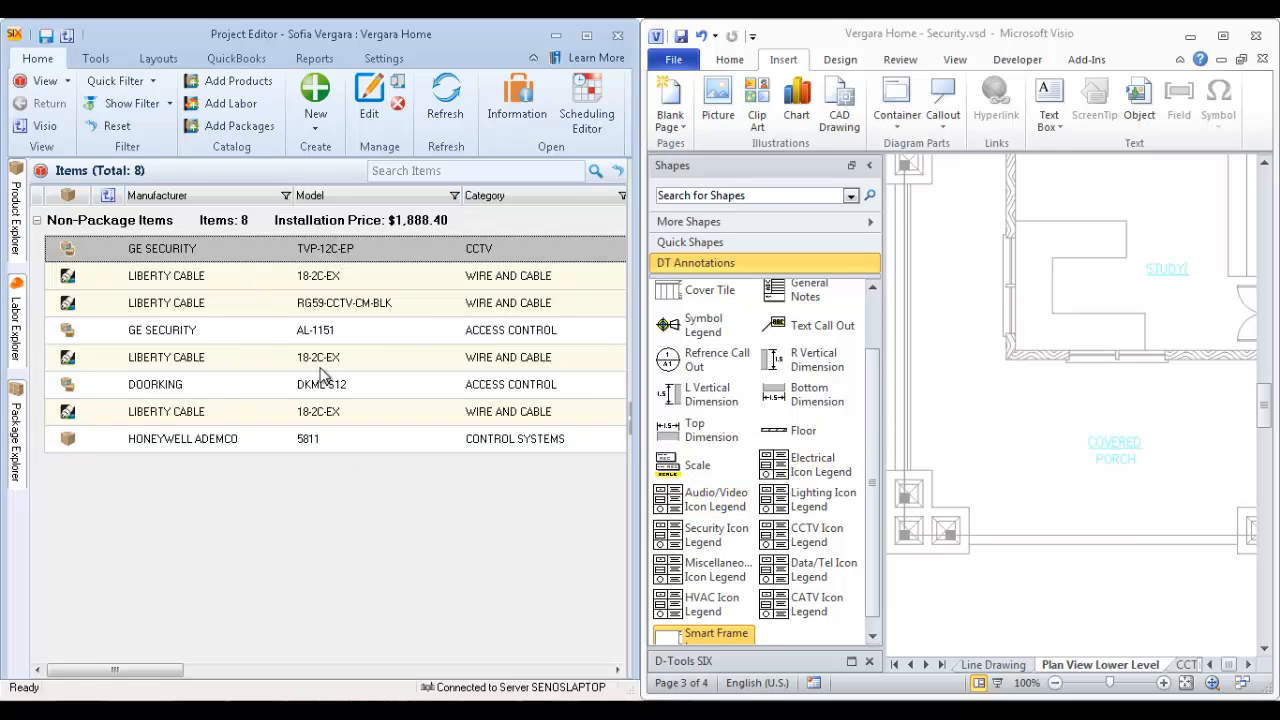
{"action": "left_click_drag", "start_coordinate": [960, 490], "coordinate": [1060, 590]}
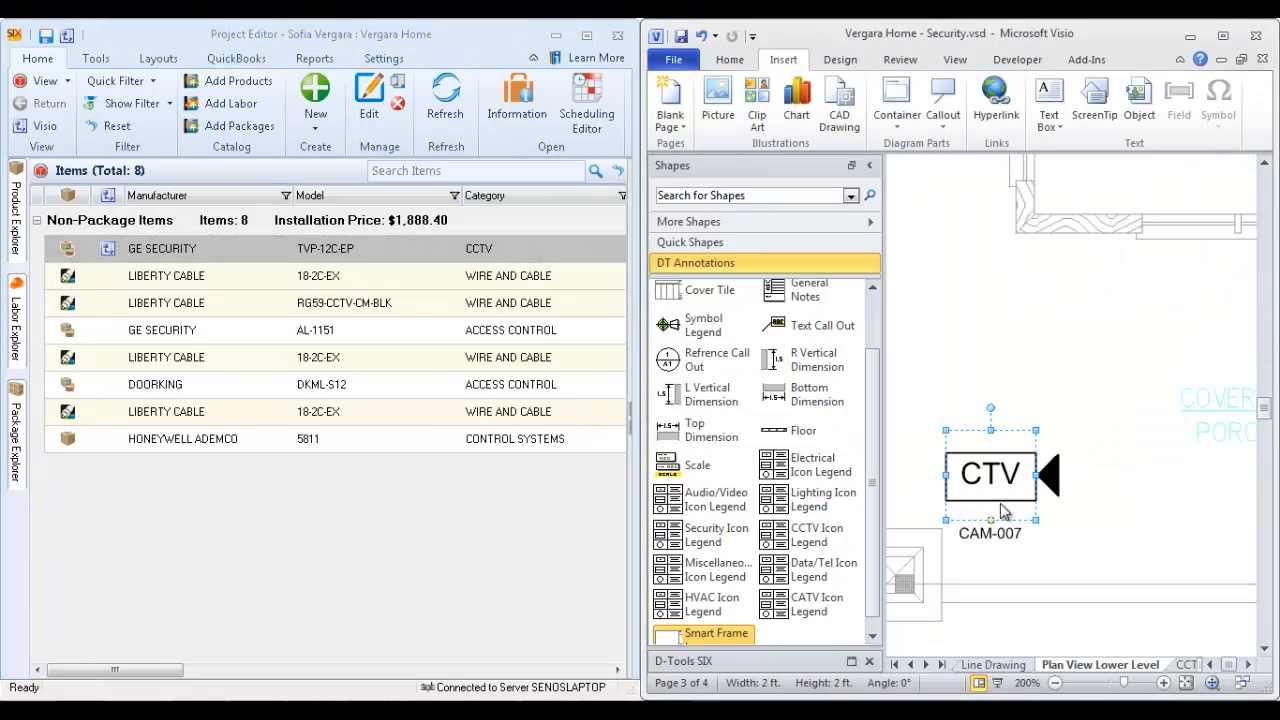
{"action": "mouse_move", "coordinate": [995, 565]}
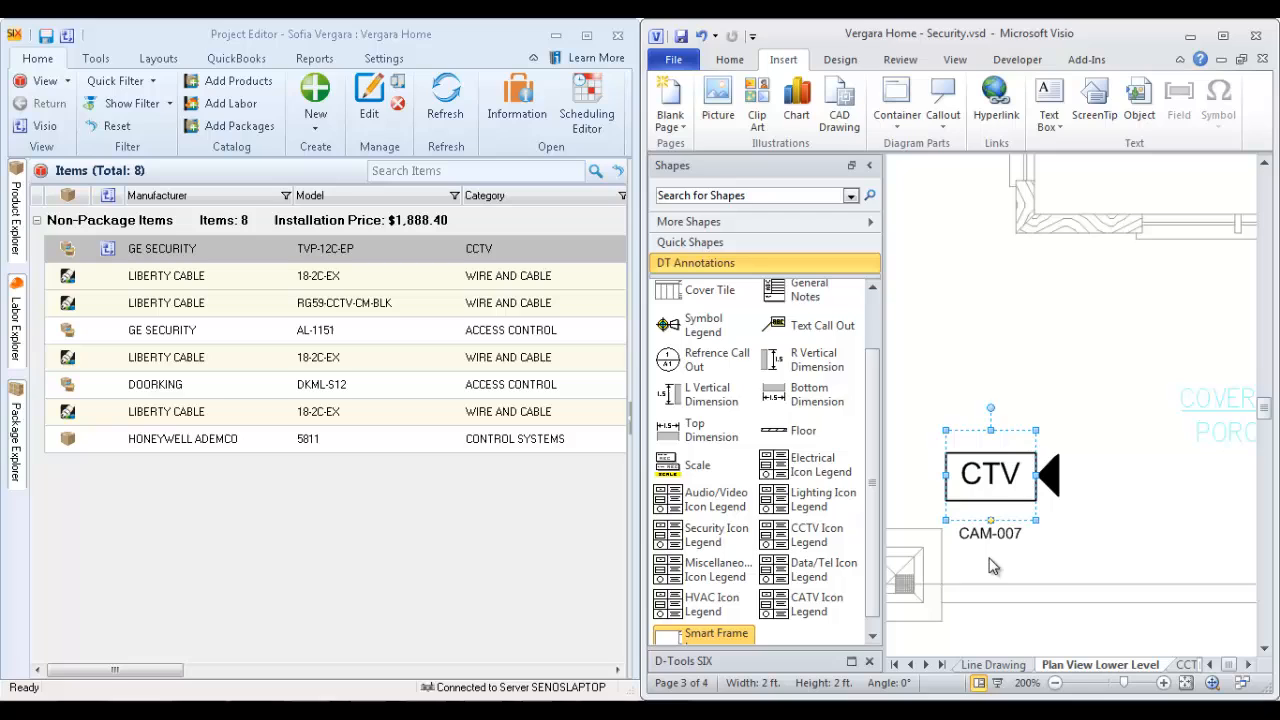
Step: Open the CAM-007 camera's Edit Product details, then close them
{"action": "double_click", "coordinate": [989, 474]}
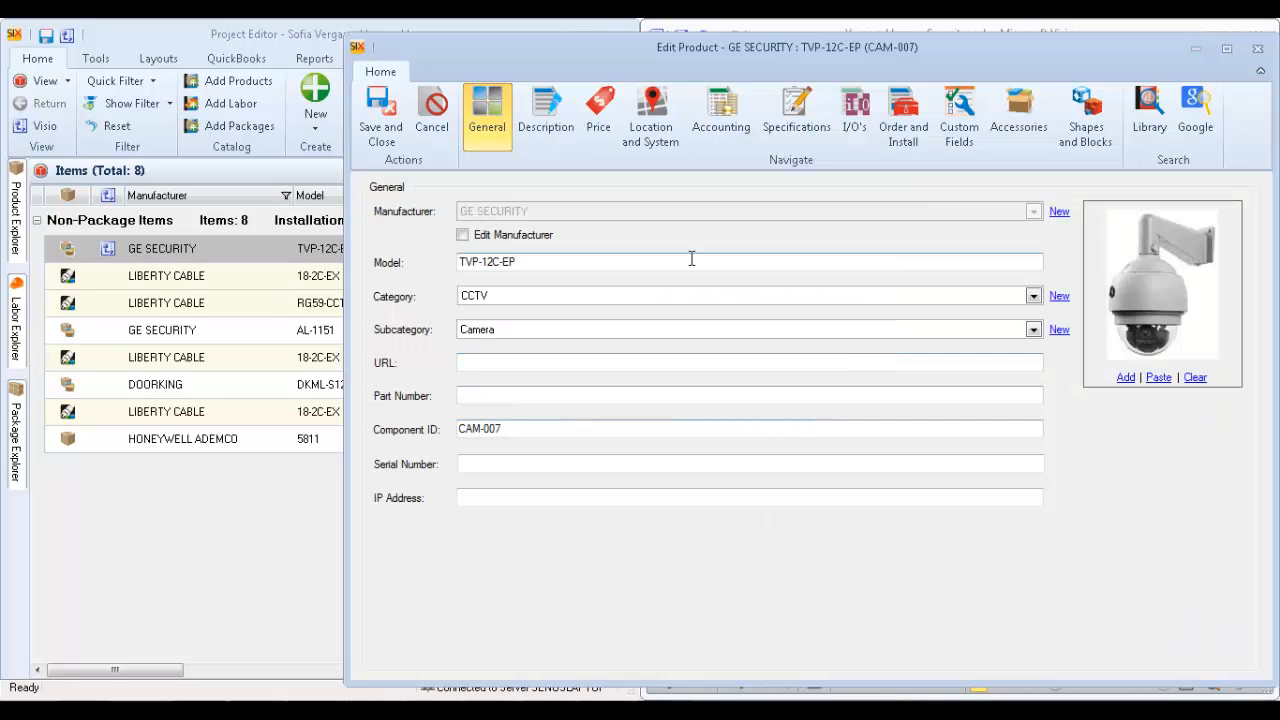
{"action": "mouse_move", "coordinate": [1258, 49]}
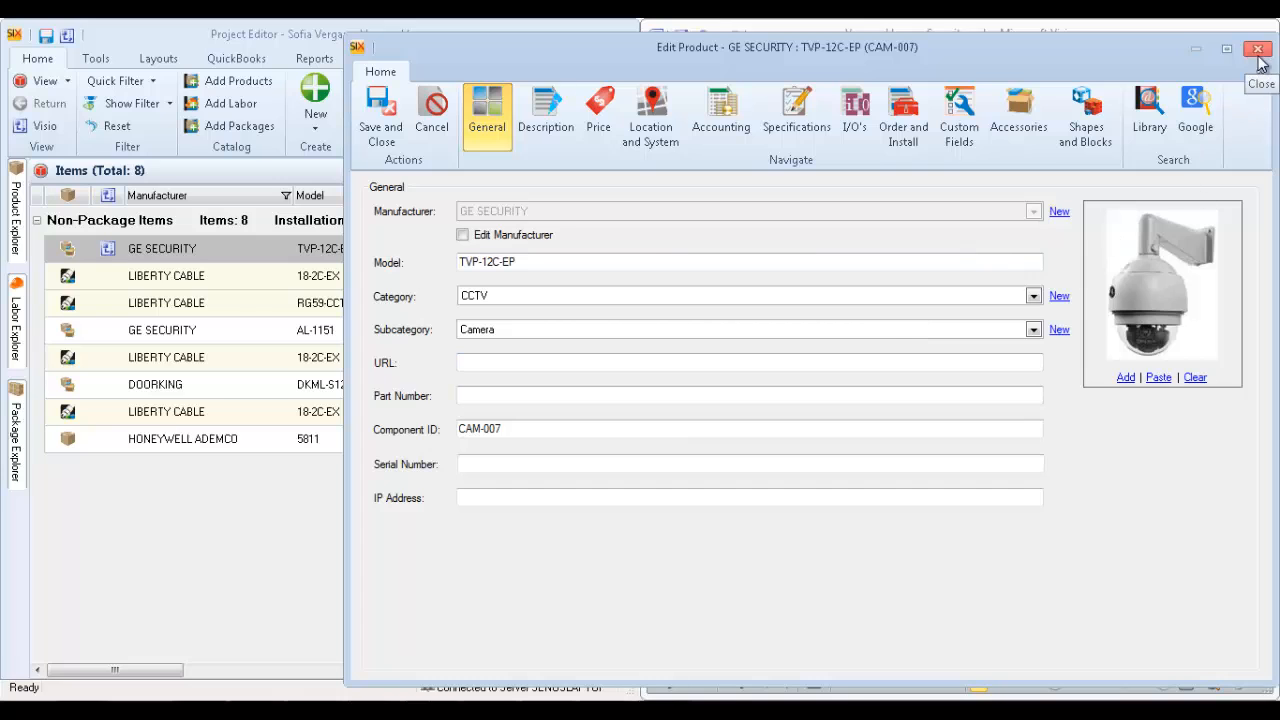
{"action": "left_click", "coordinate": [1258, 48]}
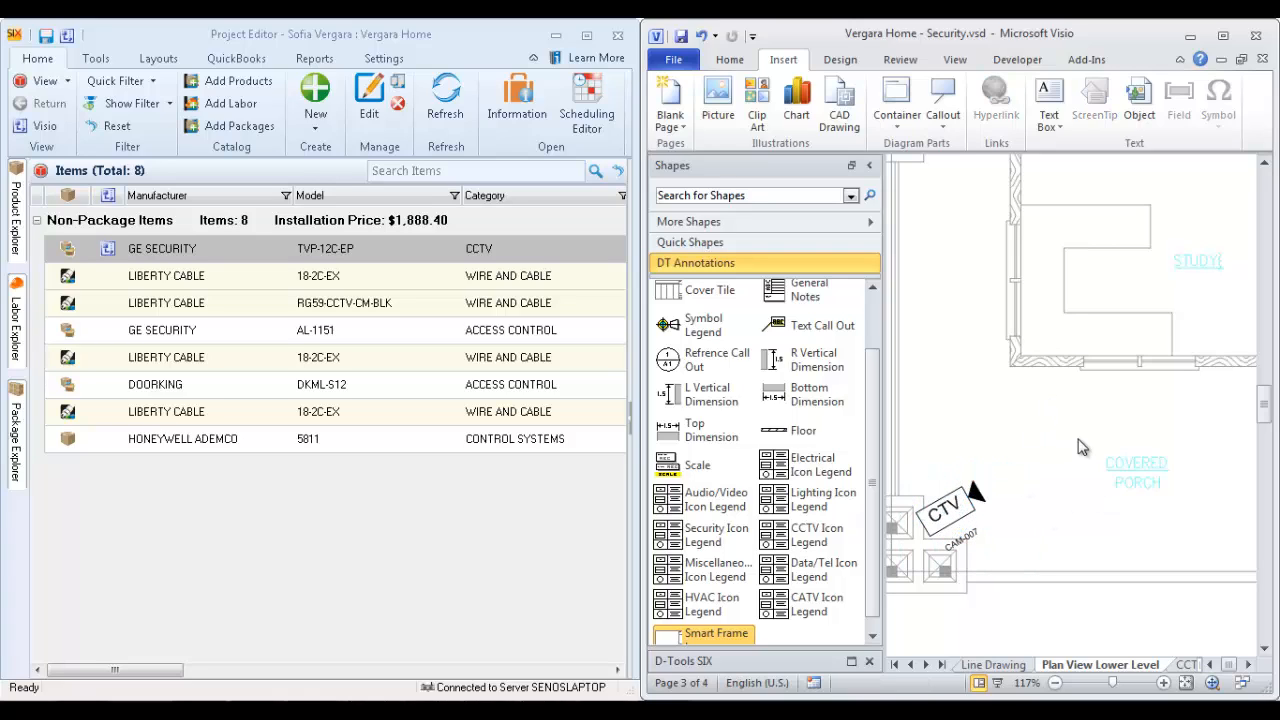
{"action": "mouse_move", "coordinate": [1122, 360]}
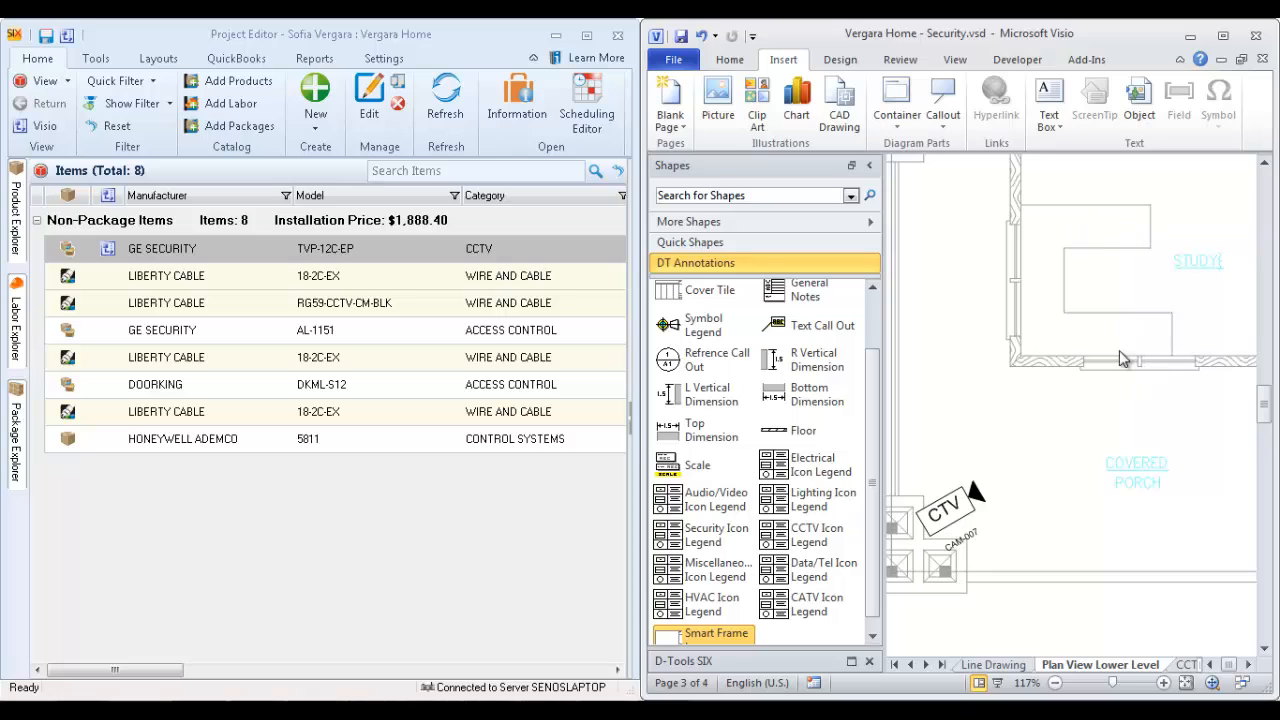
{"action": "mouse_move", "coordinate": [1103, 368]}
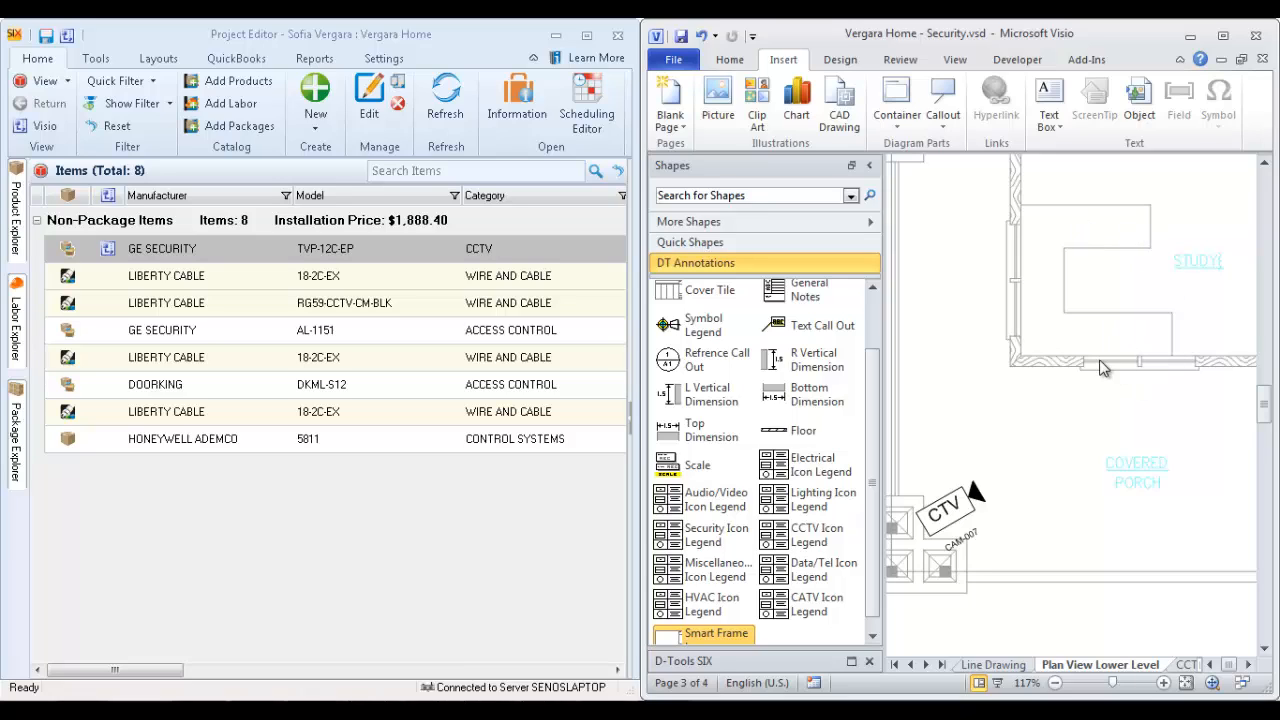
{"action": "mouse_move", "coordinate": [1018, 362]}
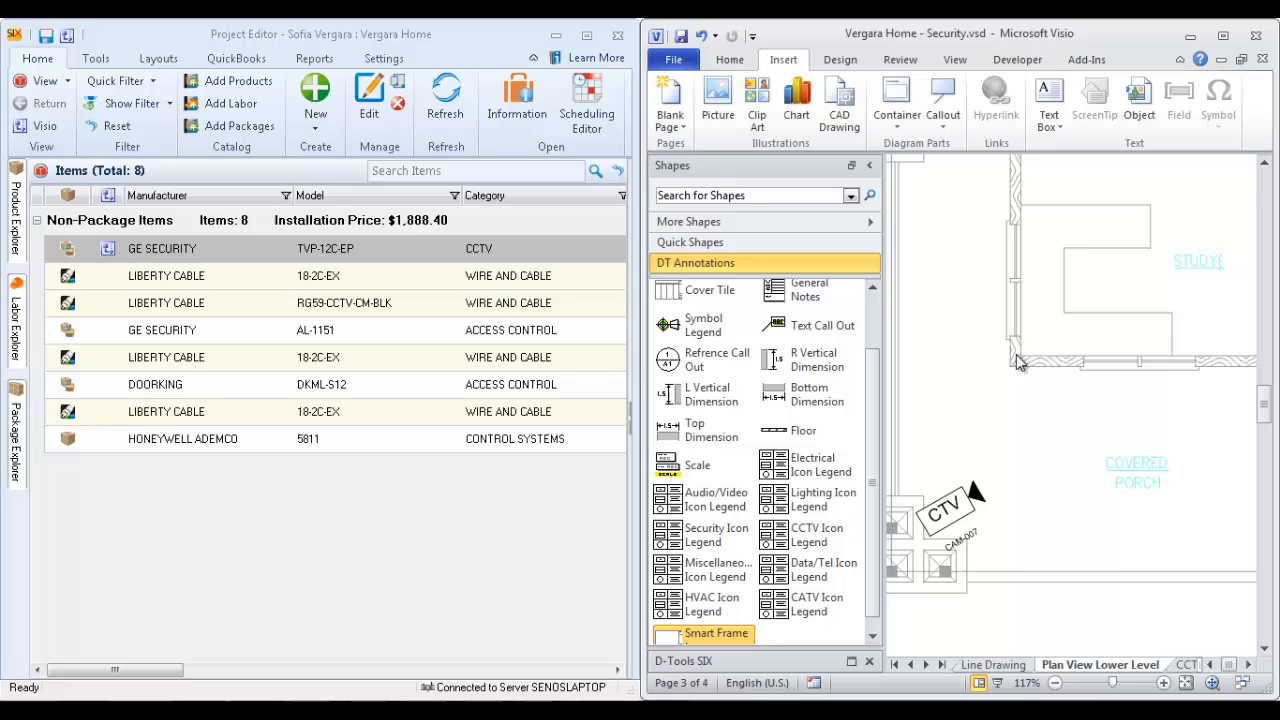
{"action": "mouse_move", "coordinate": [1009, 375]}
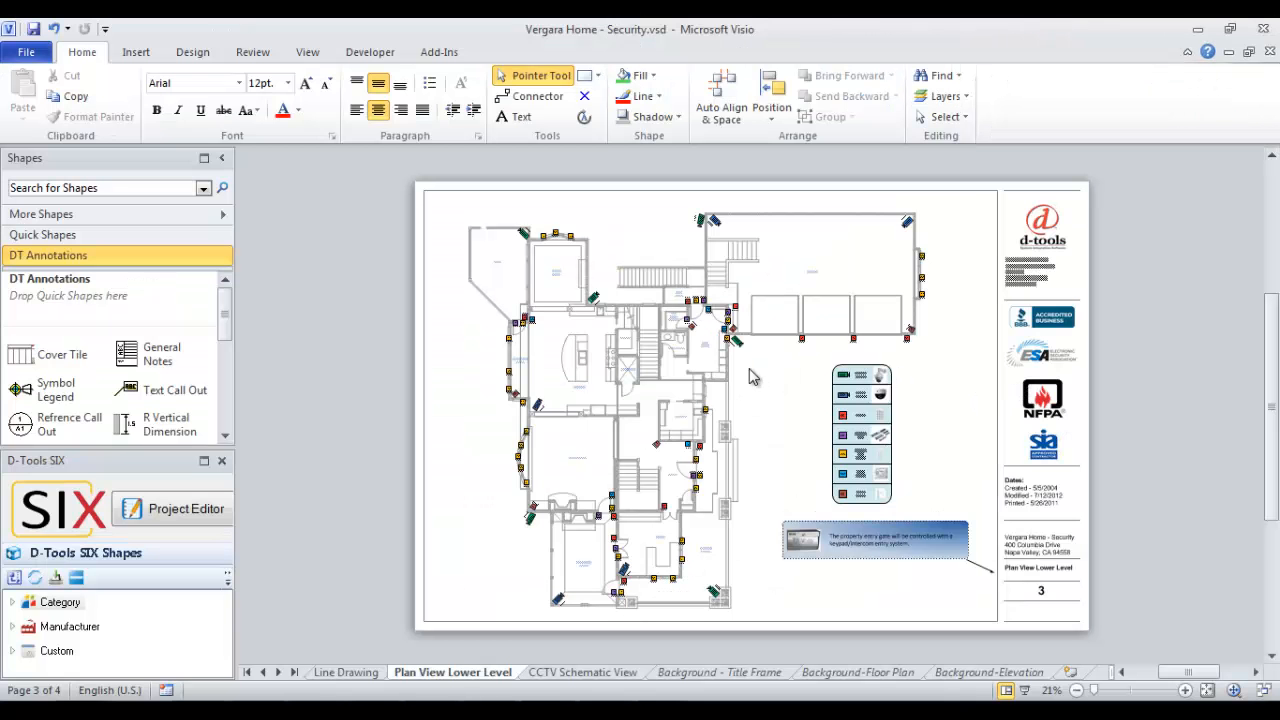
{"action": "mouse_move", "coordinate": [708, 400]}
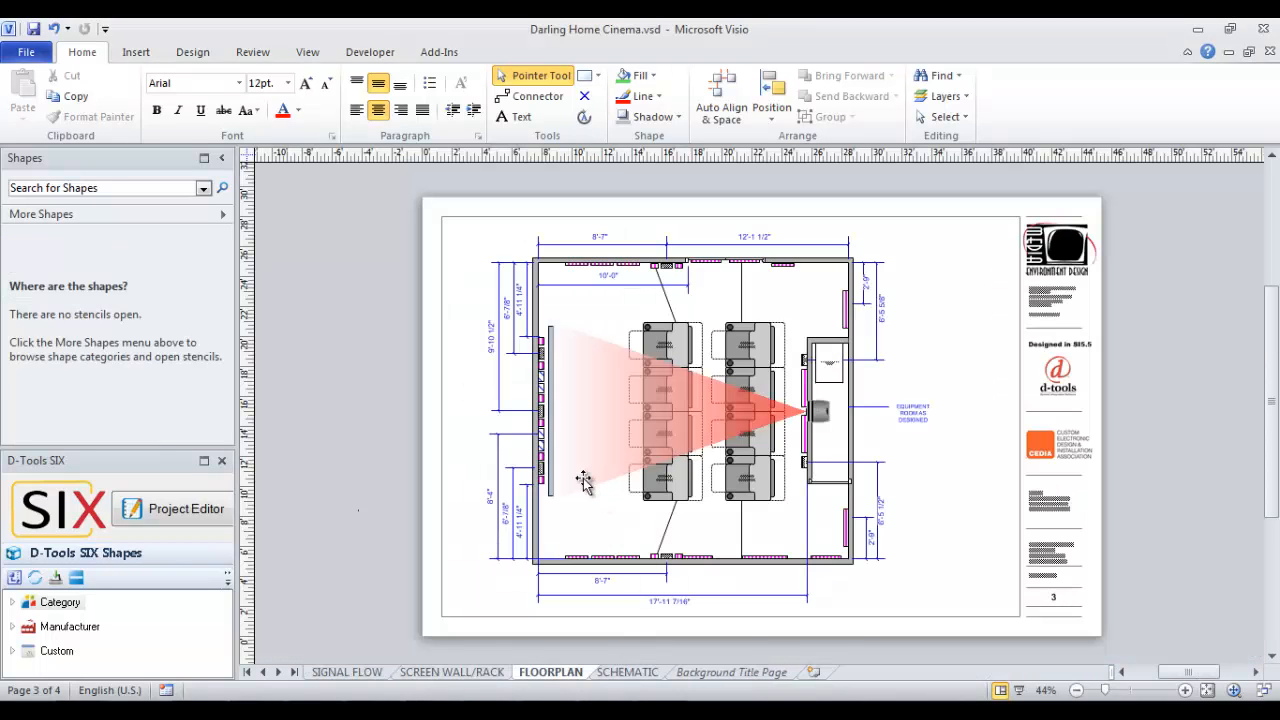
{"action": "mouse_move", "coordinate": [903, 483]}
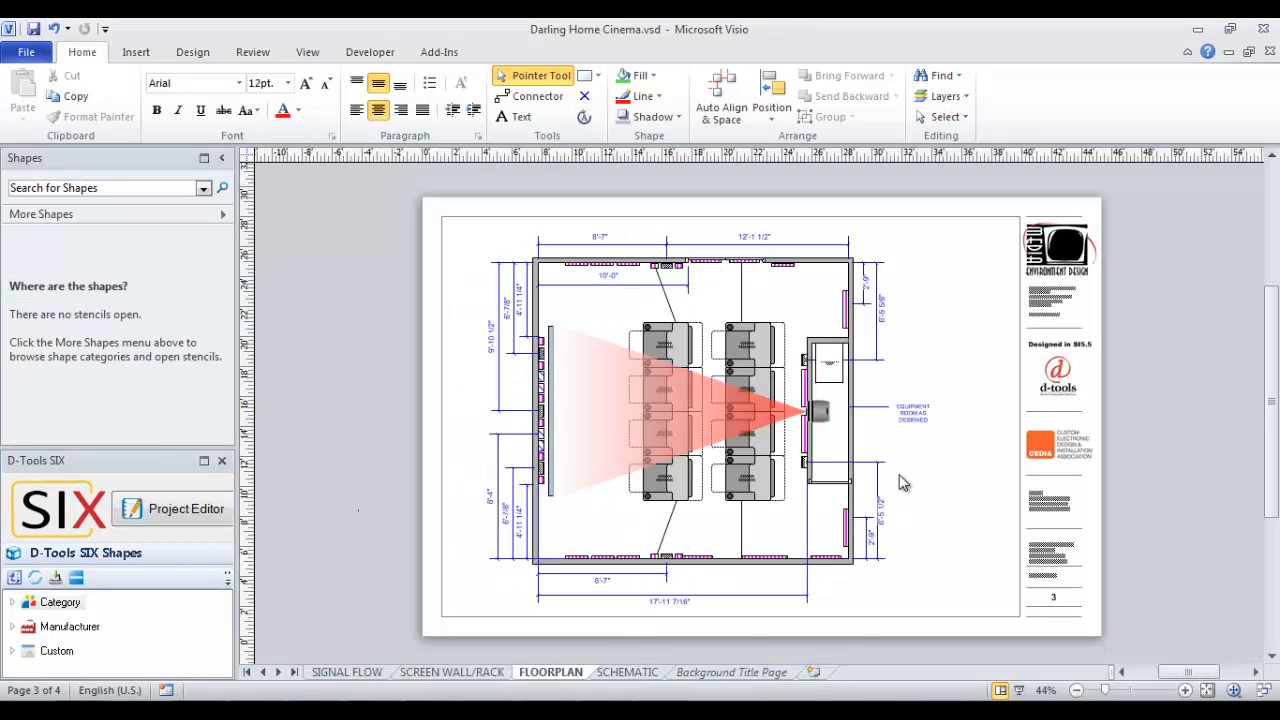
{"action": "mouse_move", "coordinate": [927, 378]}
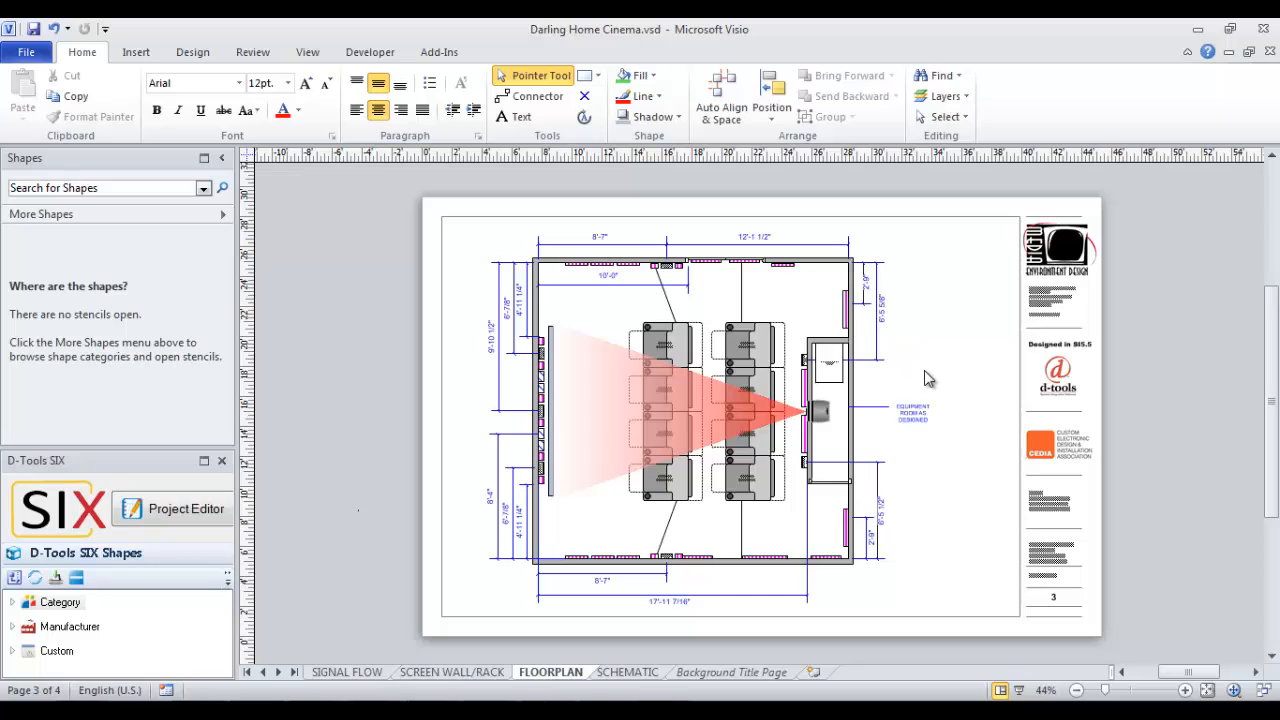
{"action": "mouse_move", "coordinate": [823, 433]}
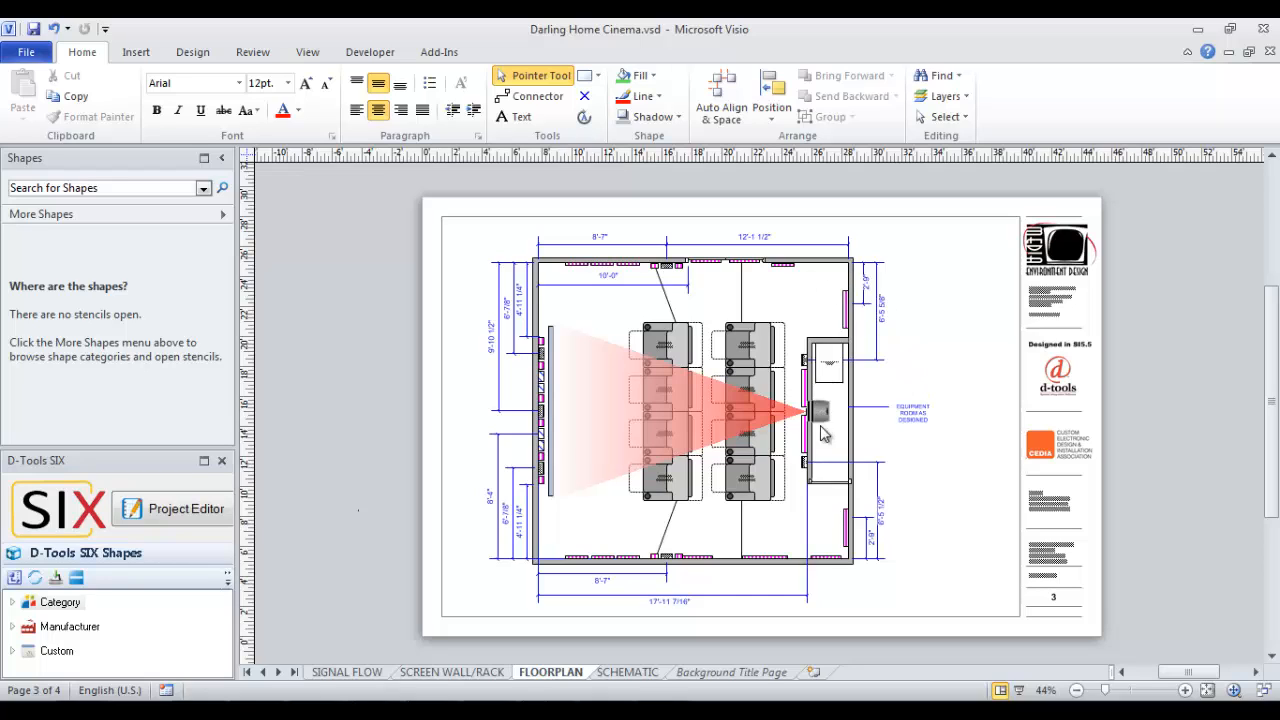
{"action": "mouse_move", "coordinate": [670, 273]}
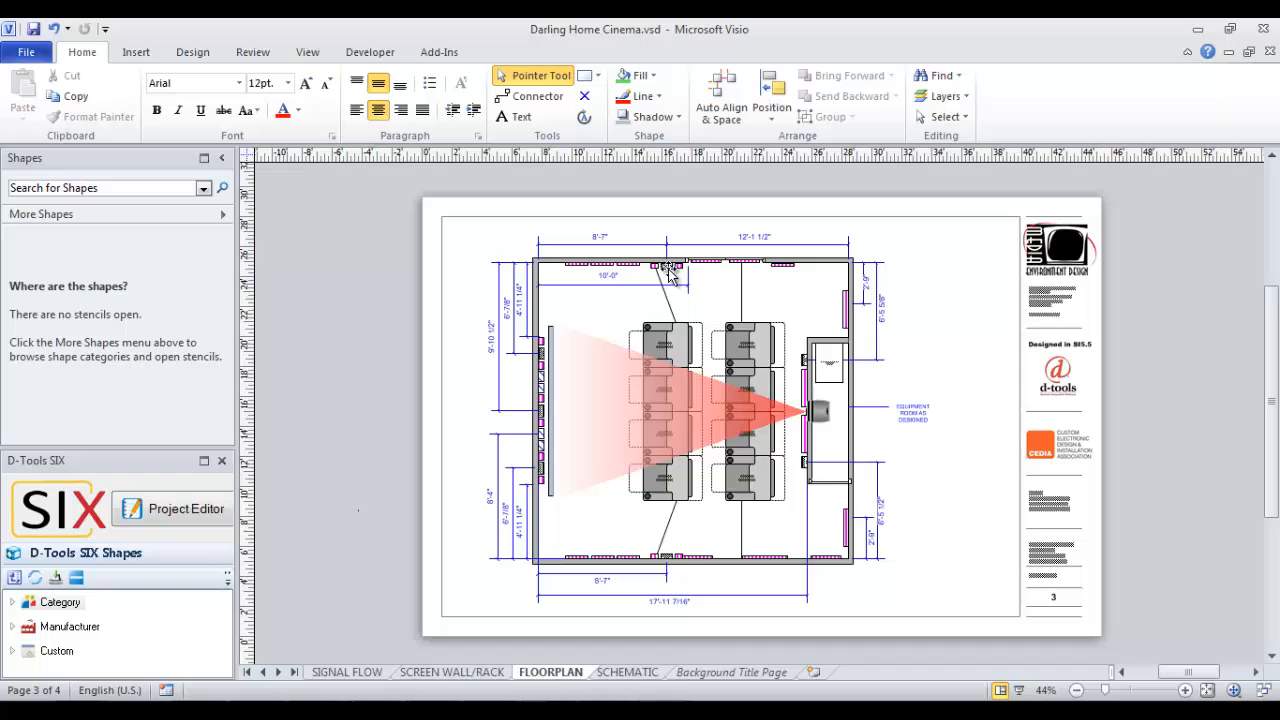